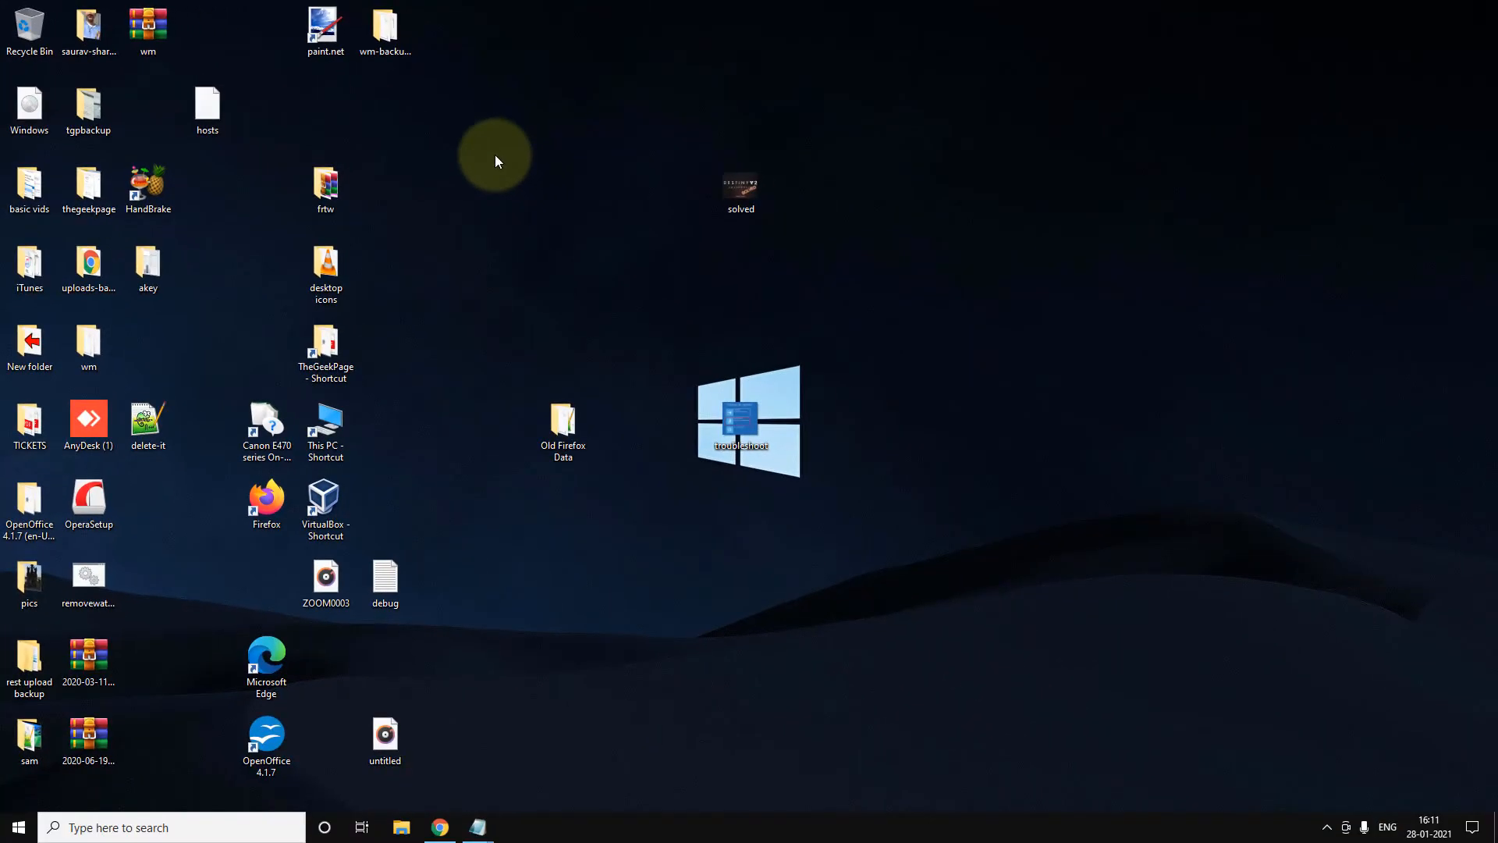
pyautogui.moveTo(374, 171)
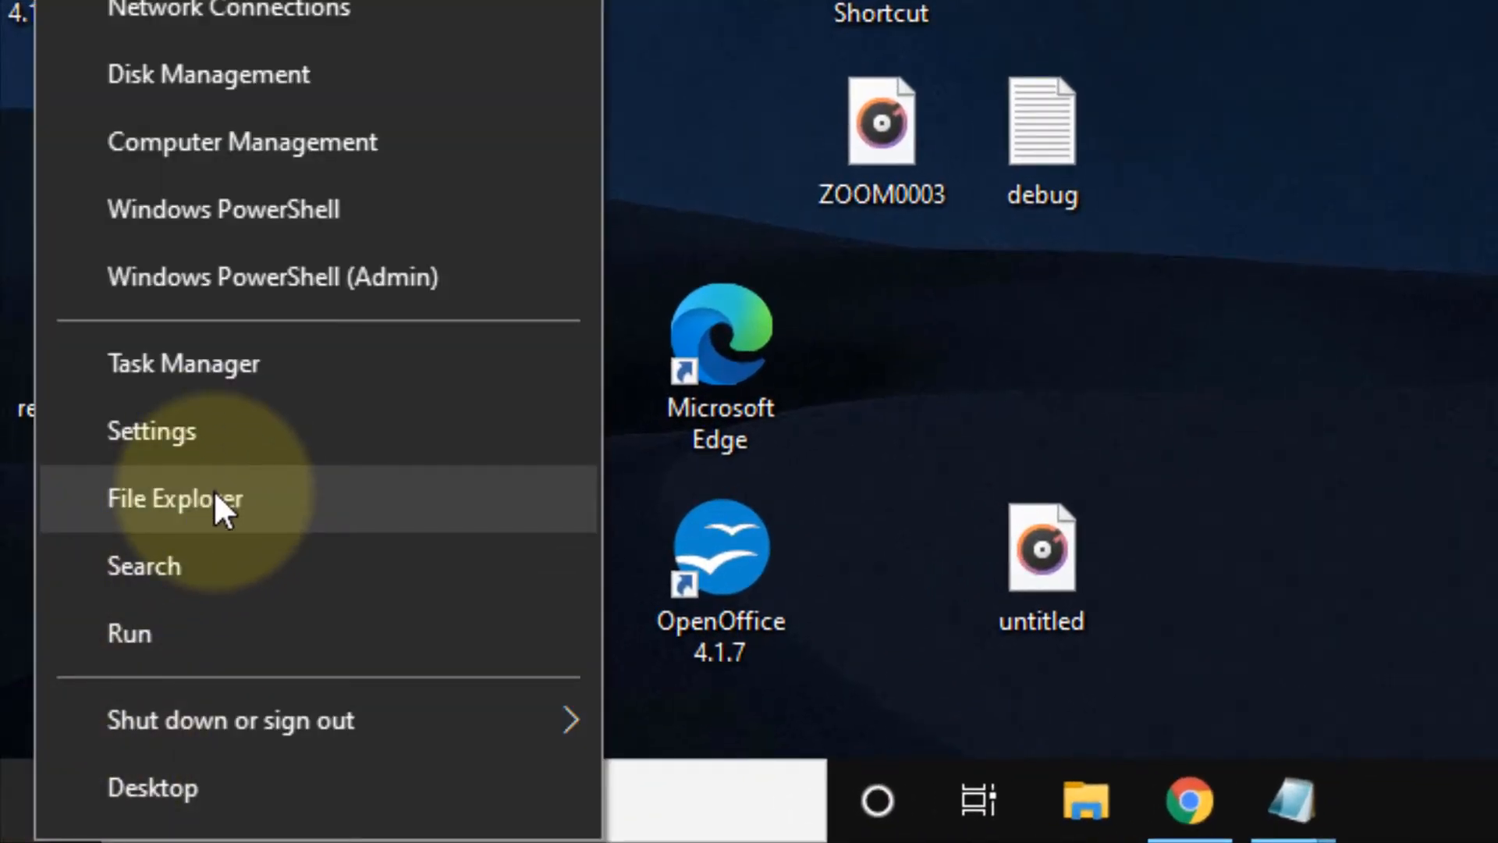
# Step: Browse This PC to C:\Temp and copy the folder path from the address bar
pyautogui.click(174, 497)
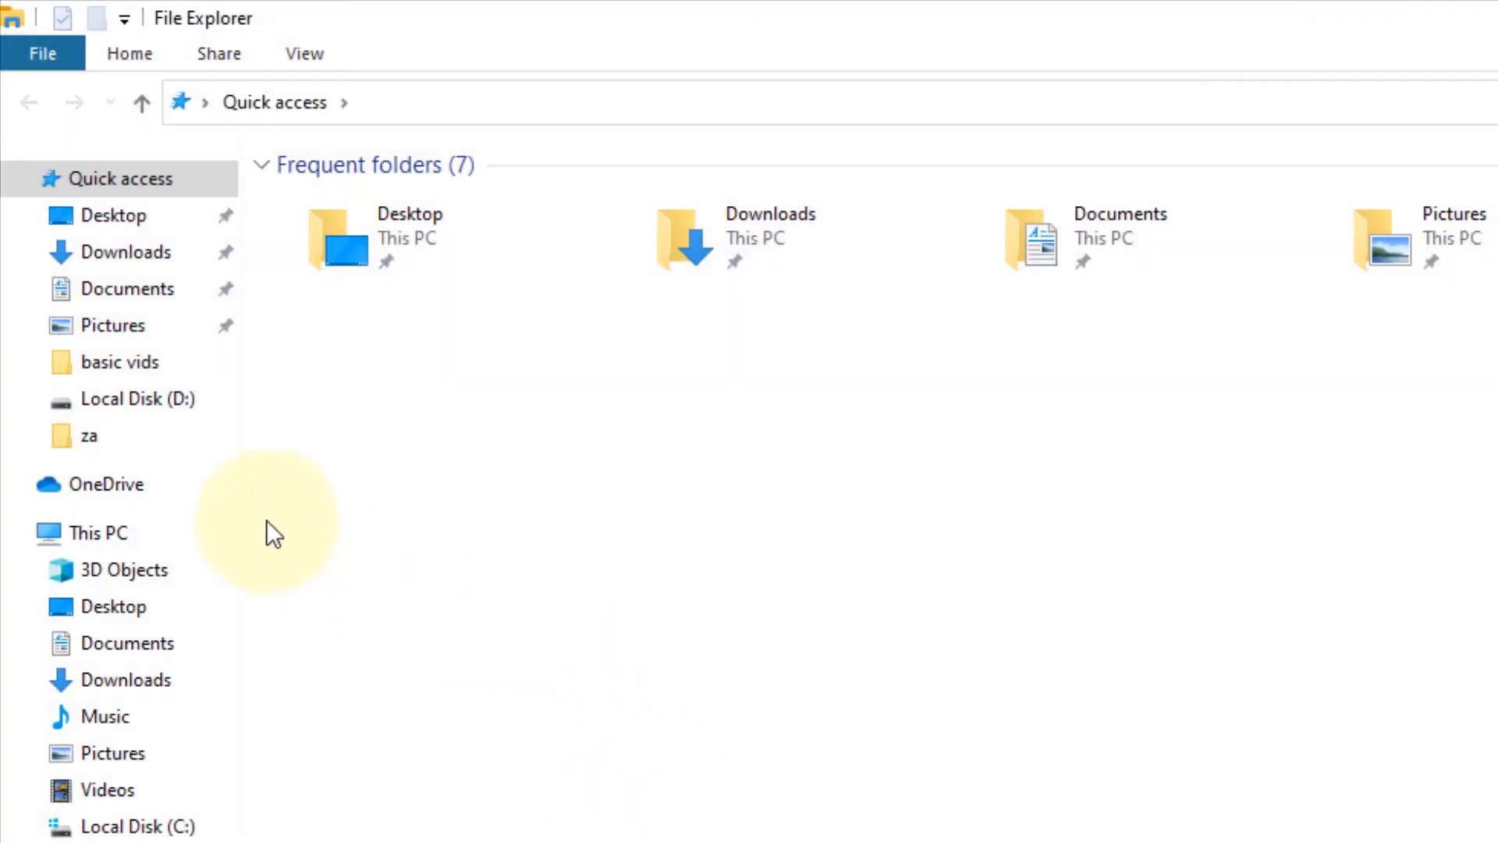
pyautogui.click(97, 532)
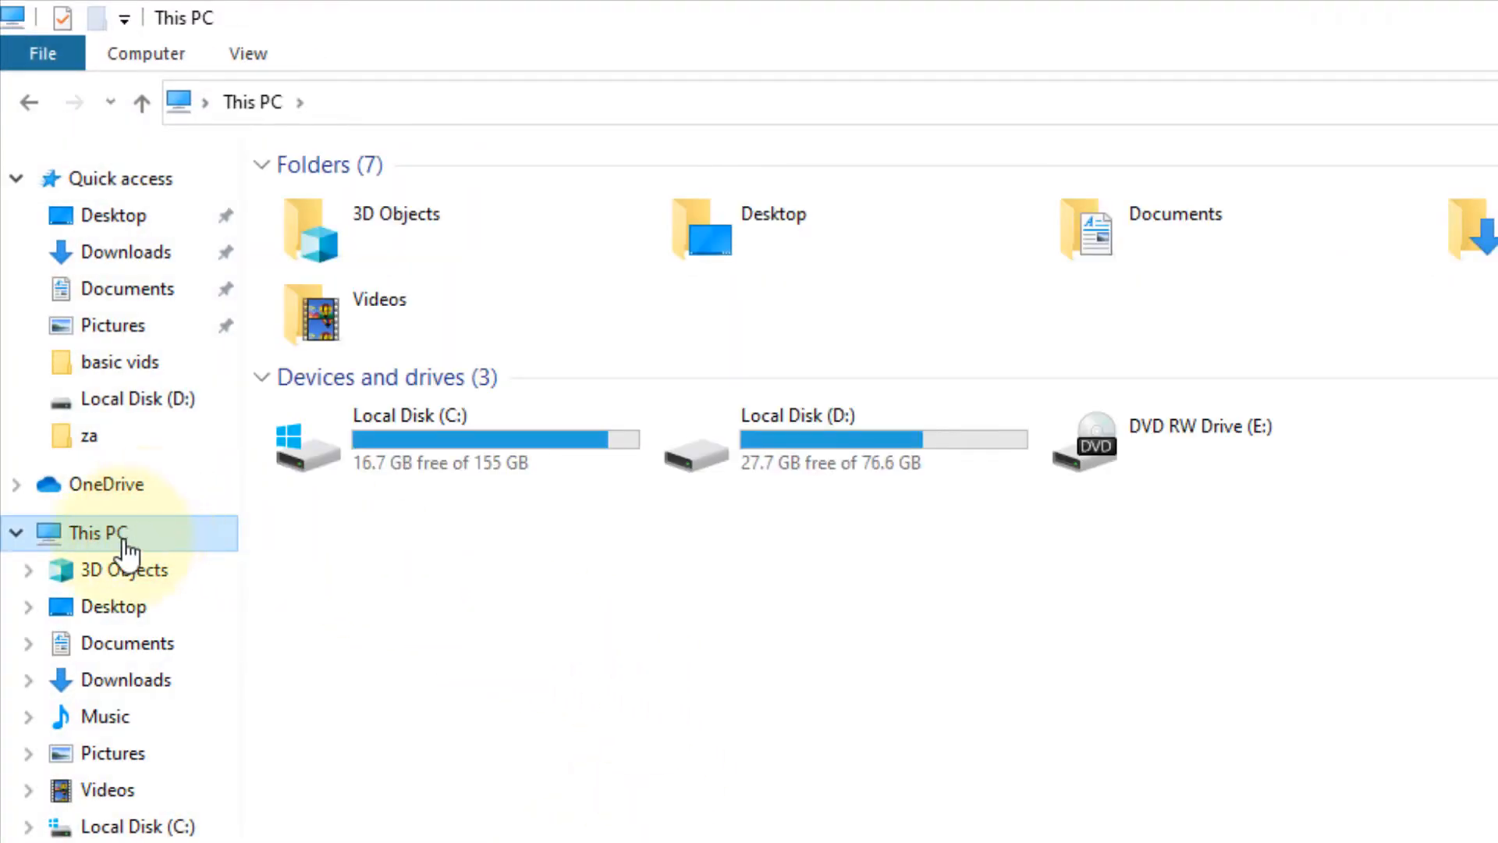
pyautogui.click(440, 450)
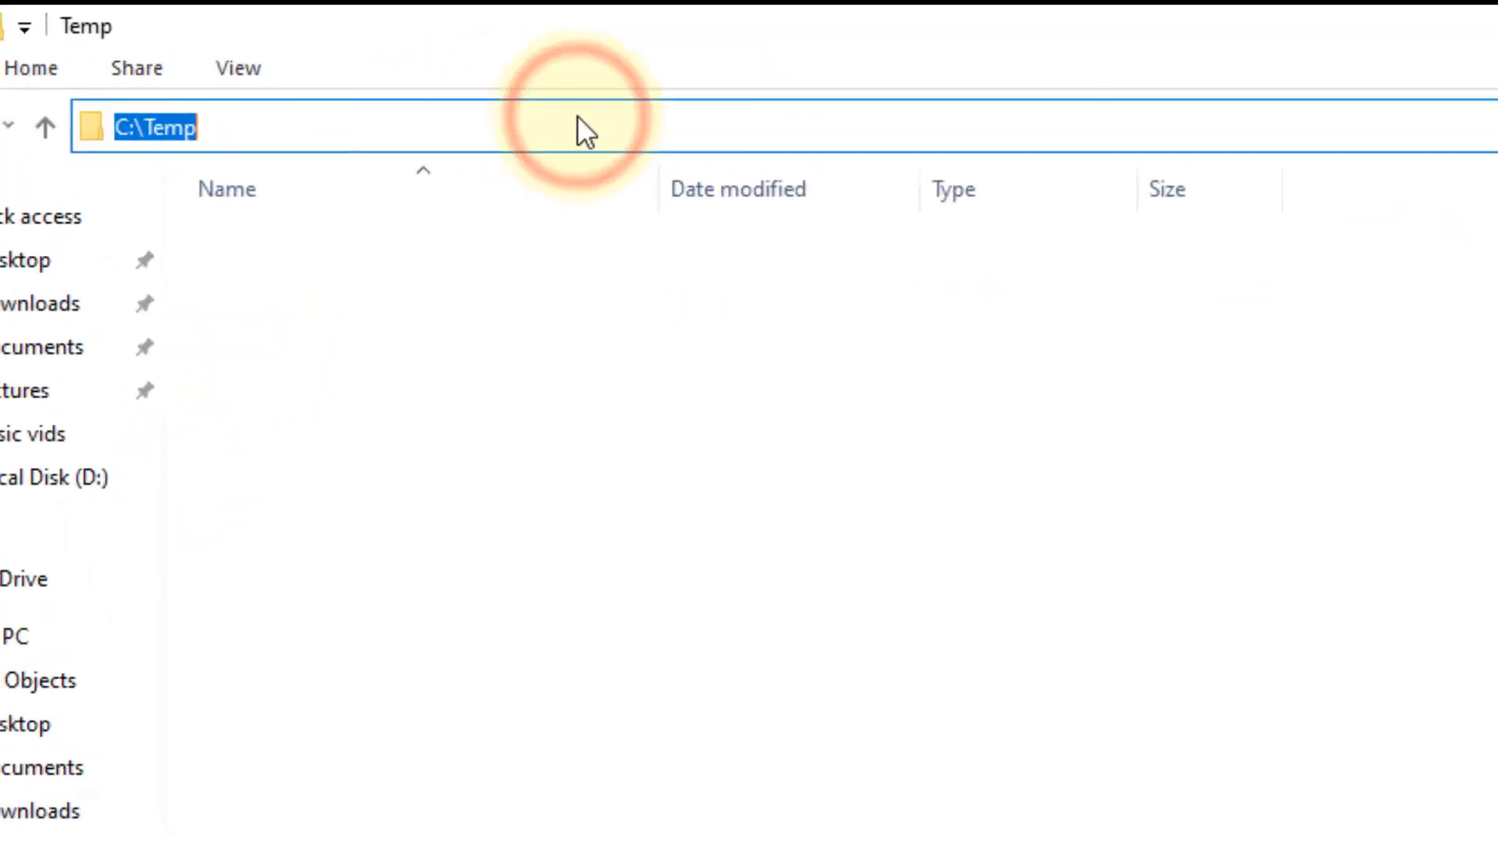
pyautogui.rightClick(172, 127)
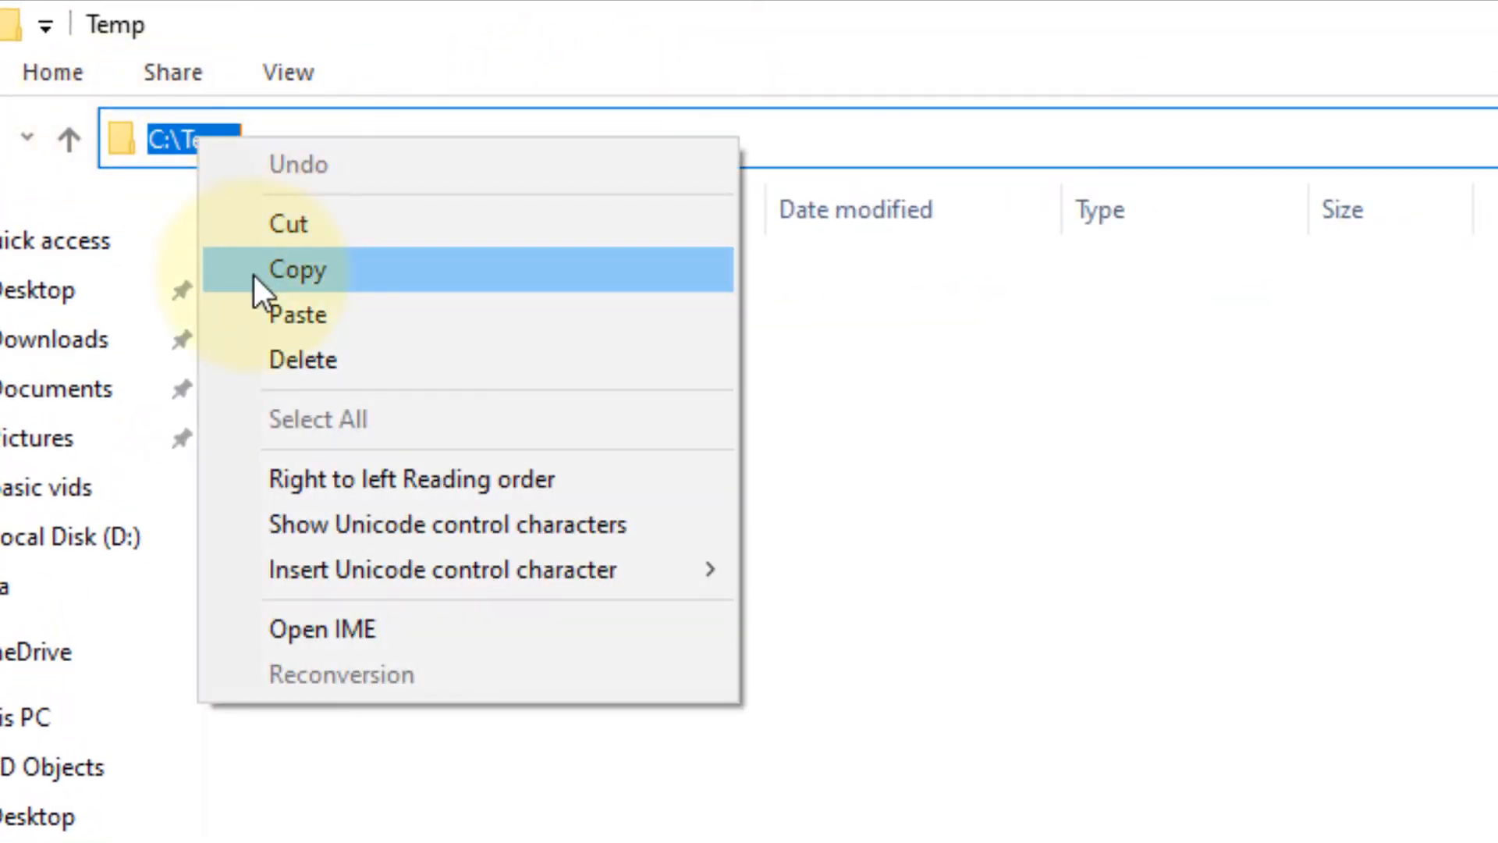
pyautogui.click(297, 269)
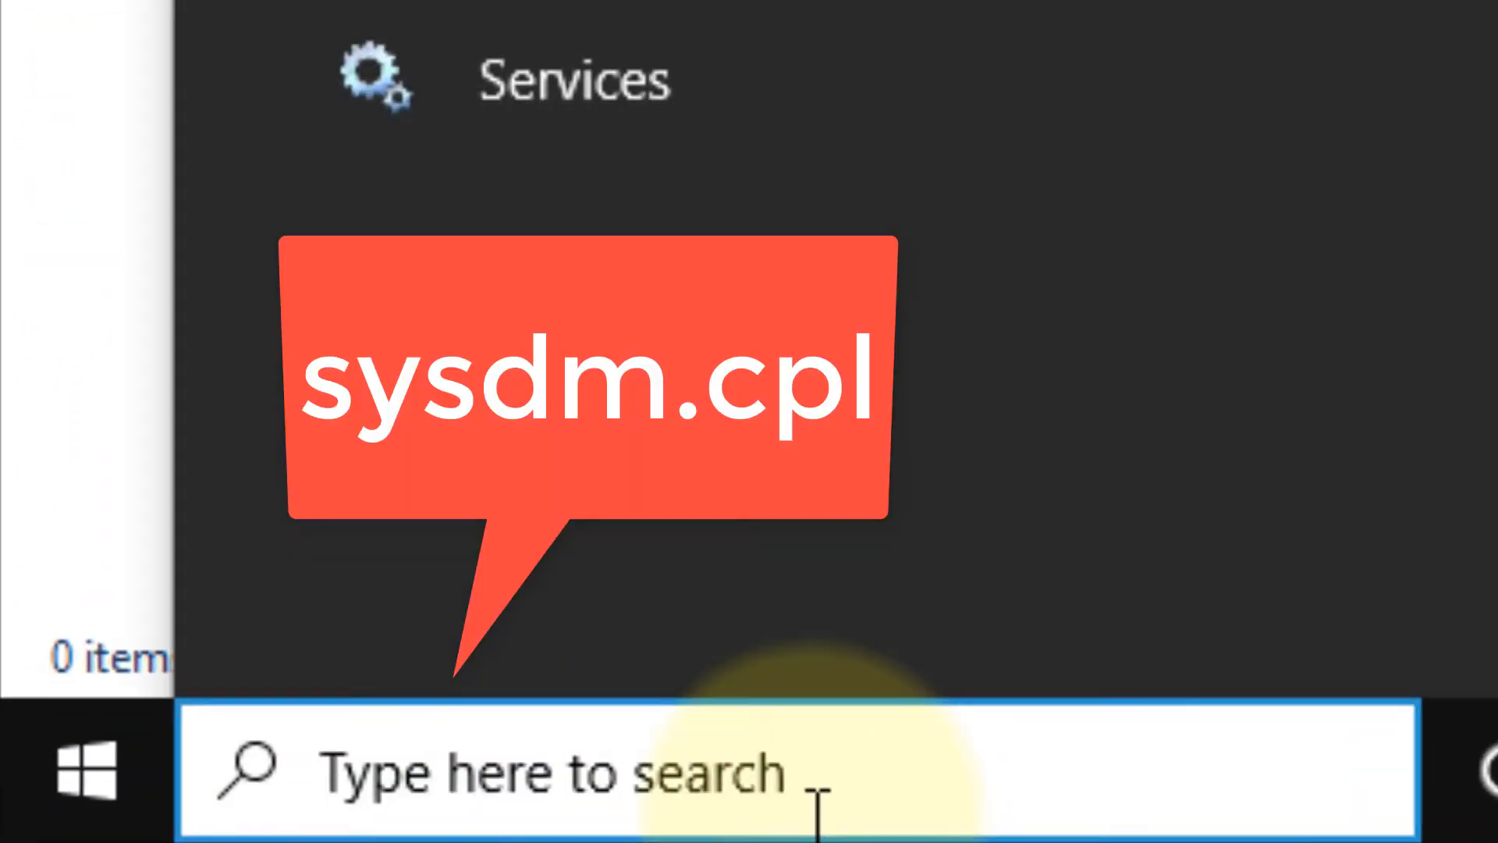
# Step: Launch sysdm.cpl from taskbar search to reach System Properties
pyautogui.write('sysdm.cp')
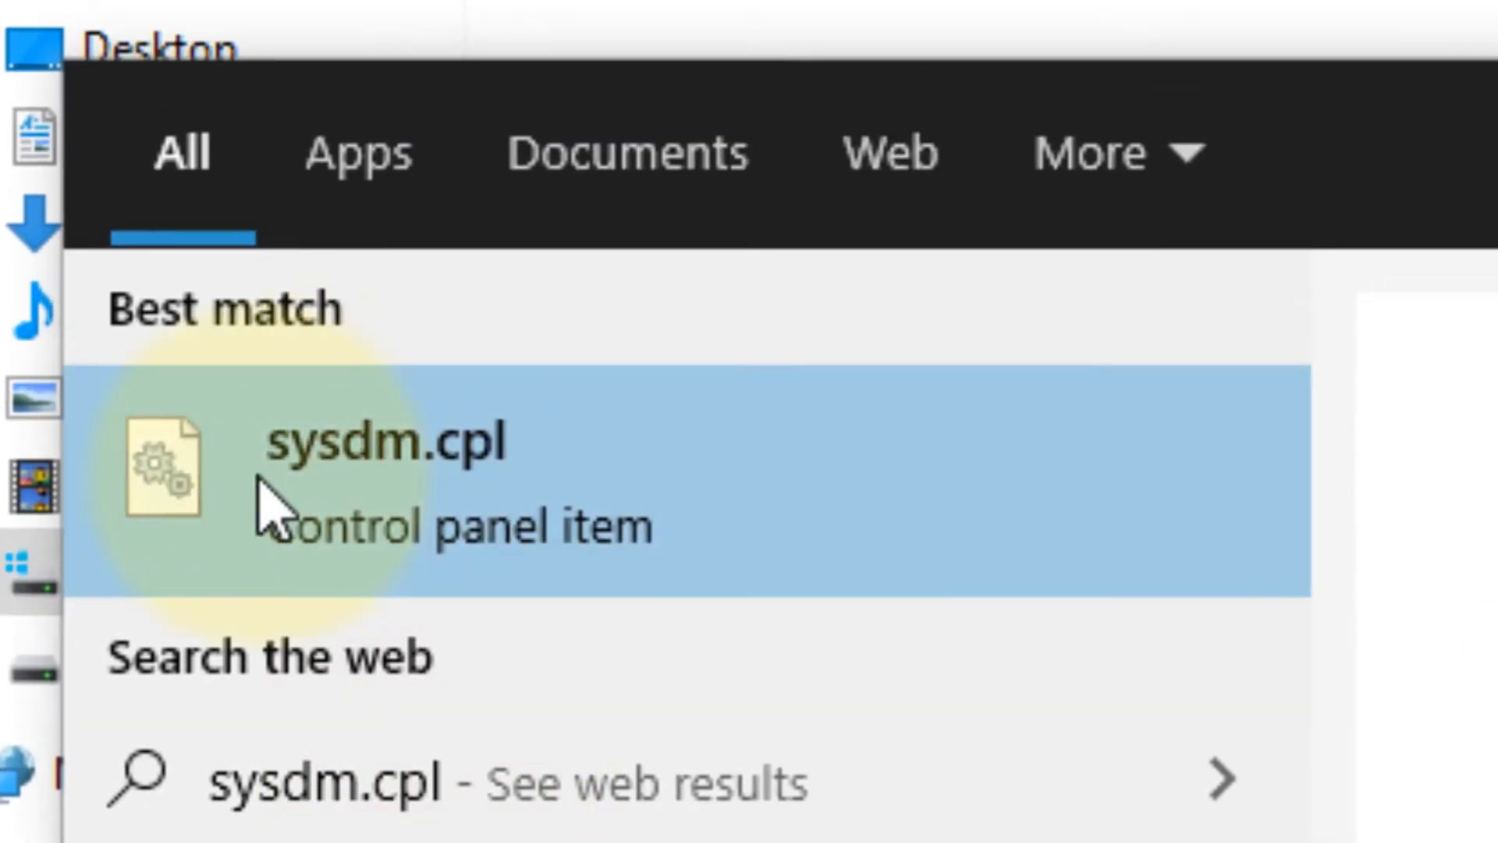
pyautogui.click(382, 444)
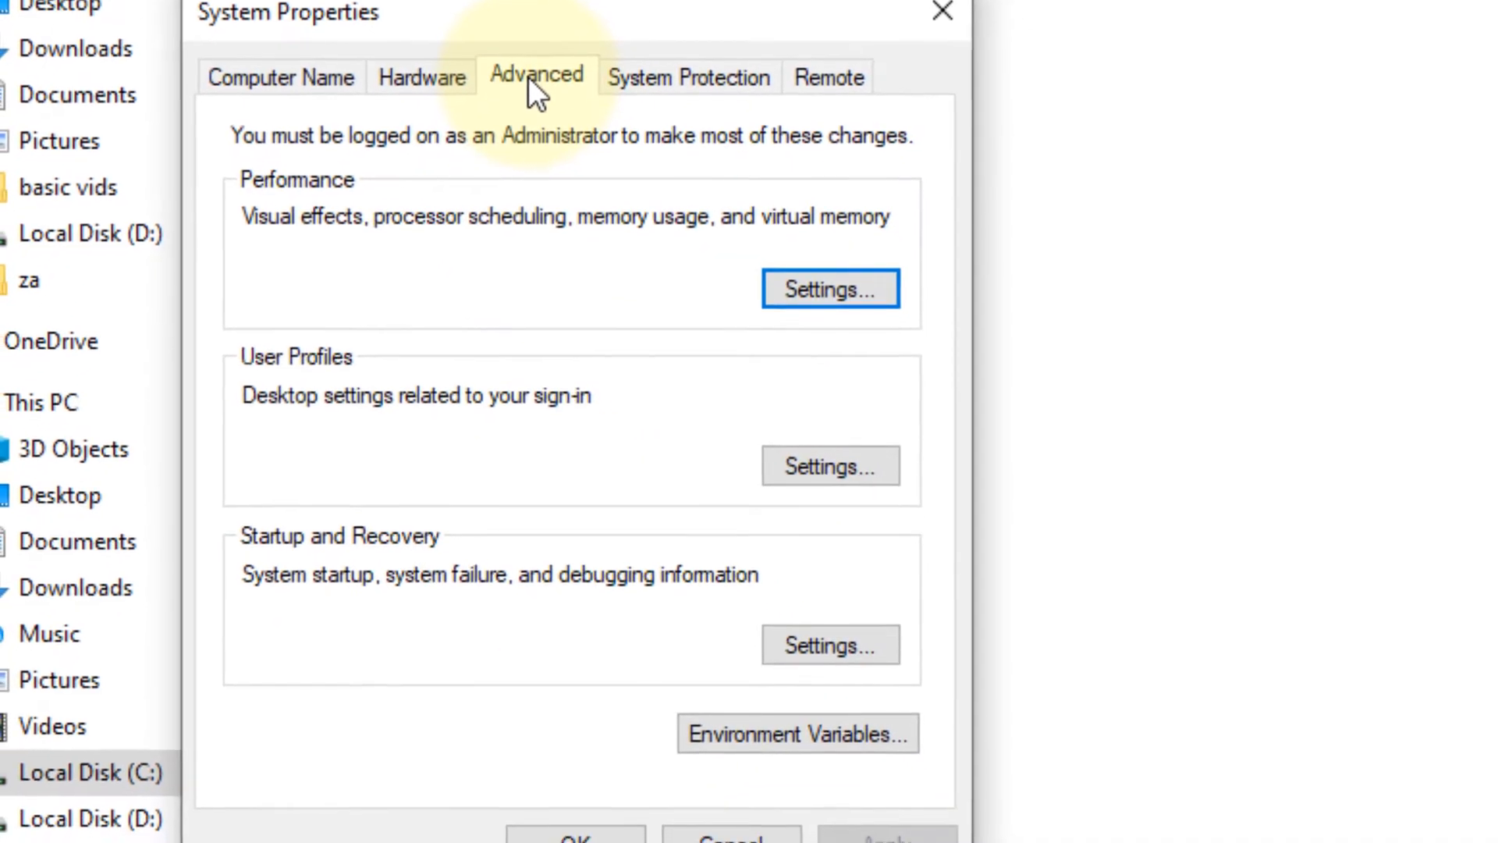
# Step: In Environment Variables, set the TEMP user variable to C:\Temp
pyautogui.click(796, 733)
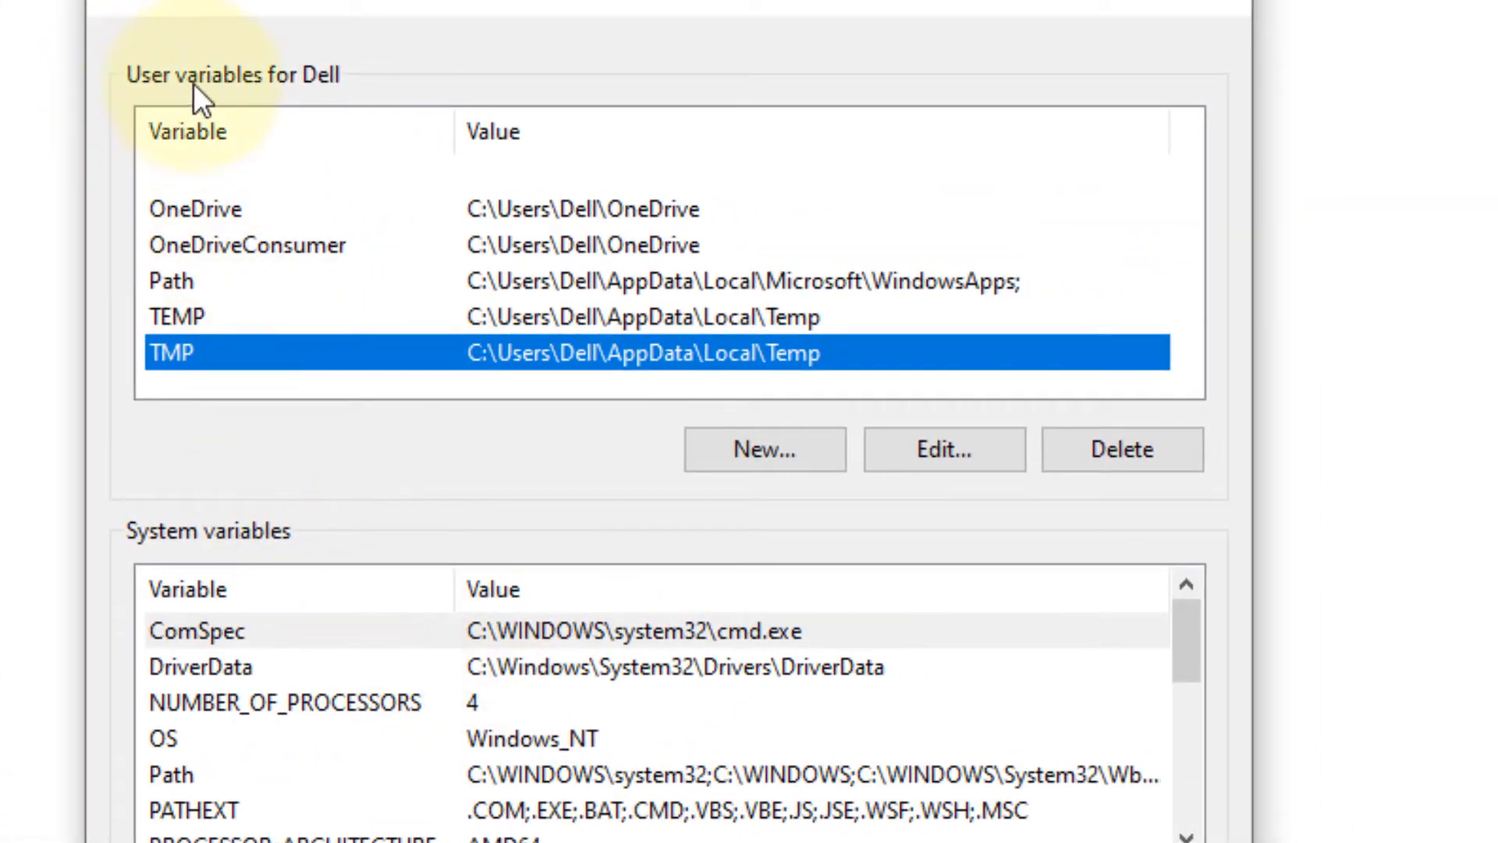
pyautogui.moveTo(266, 247)
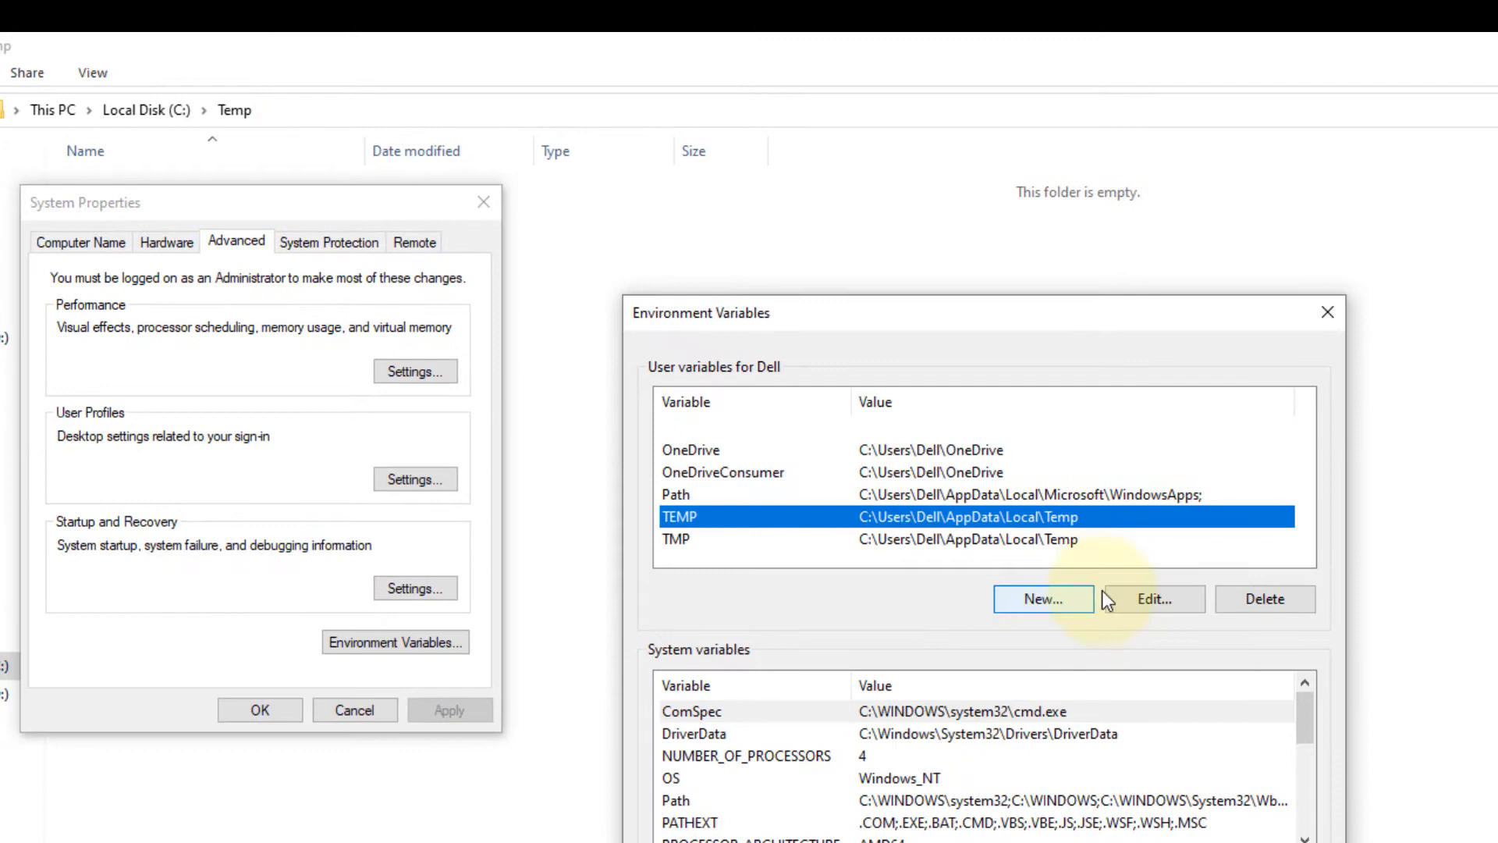
pyautogui.click(1149, 599)
pyautogui.write('C:\\Temp')
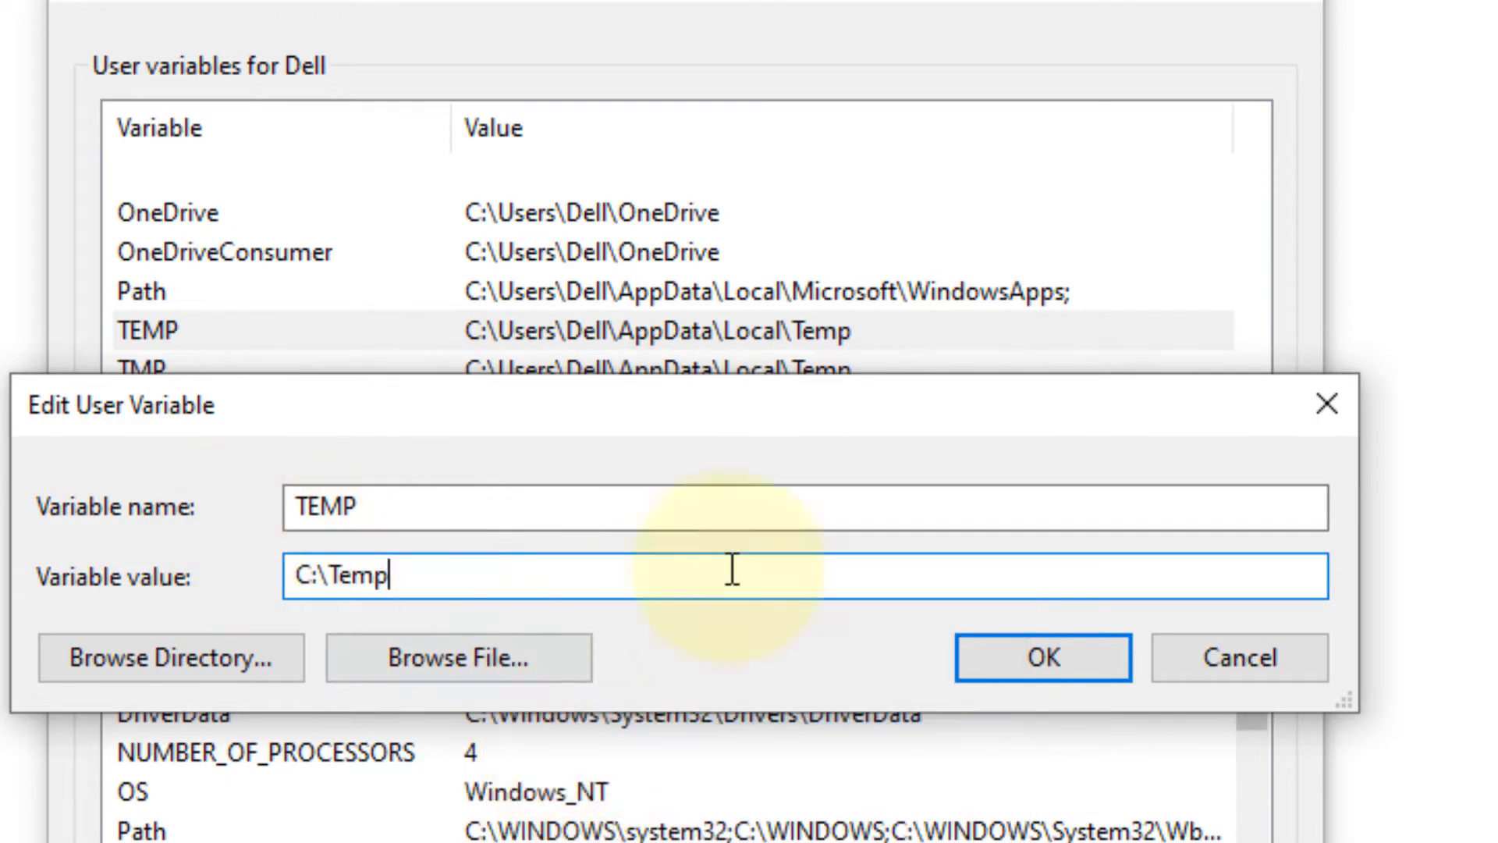
pyautogui.click(1039, 656)
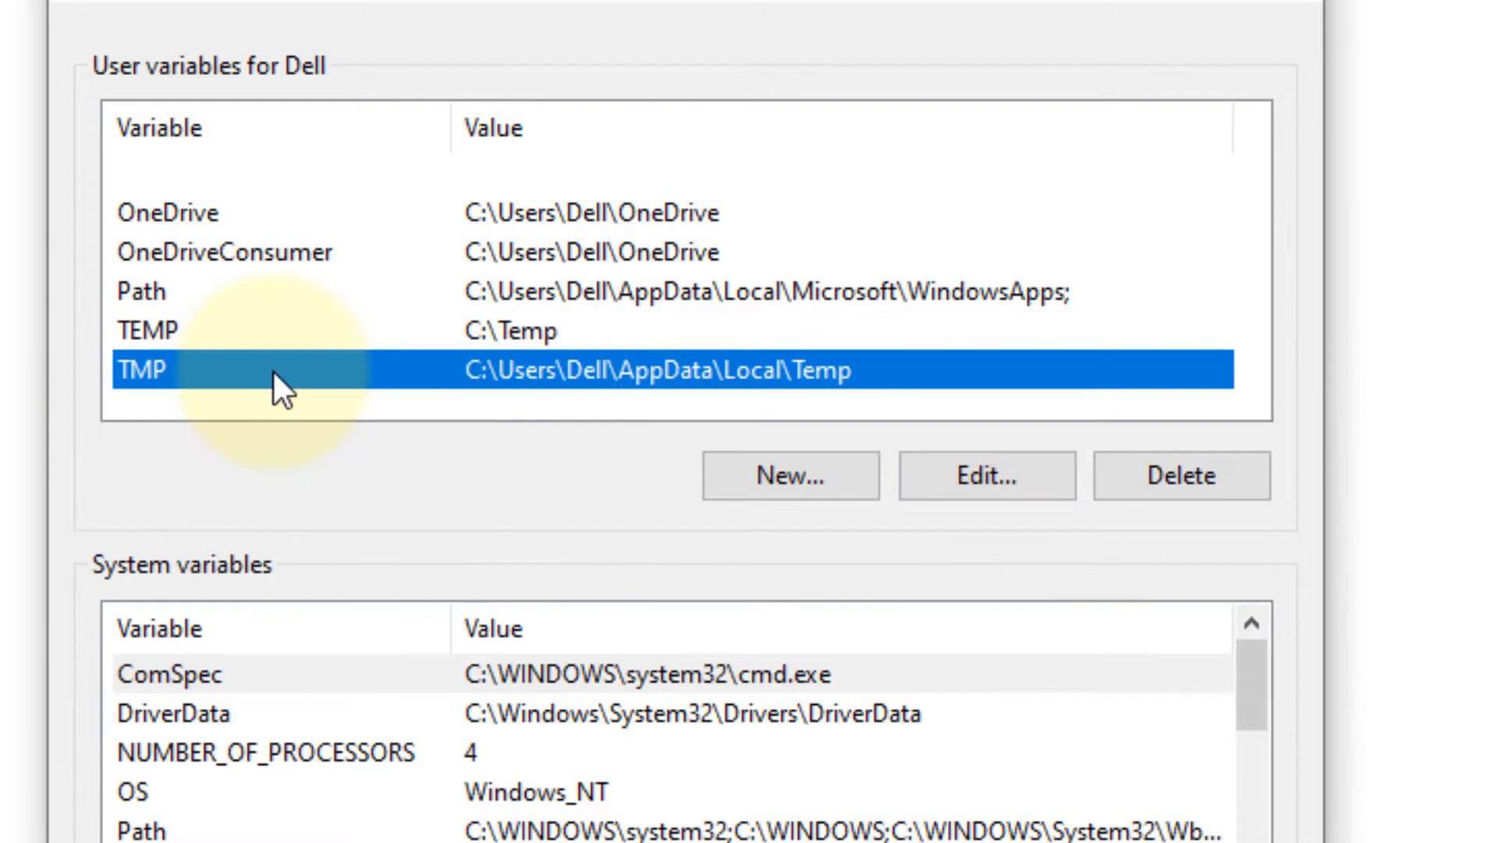
# Step: Set the TMP user variable to C:\Temp as well
pyautogui.click(986, 475)
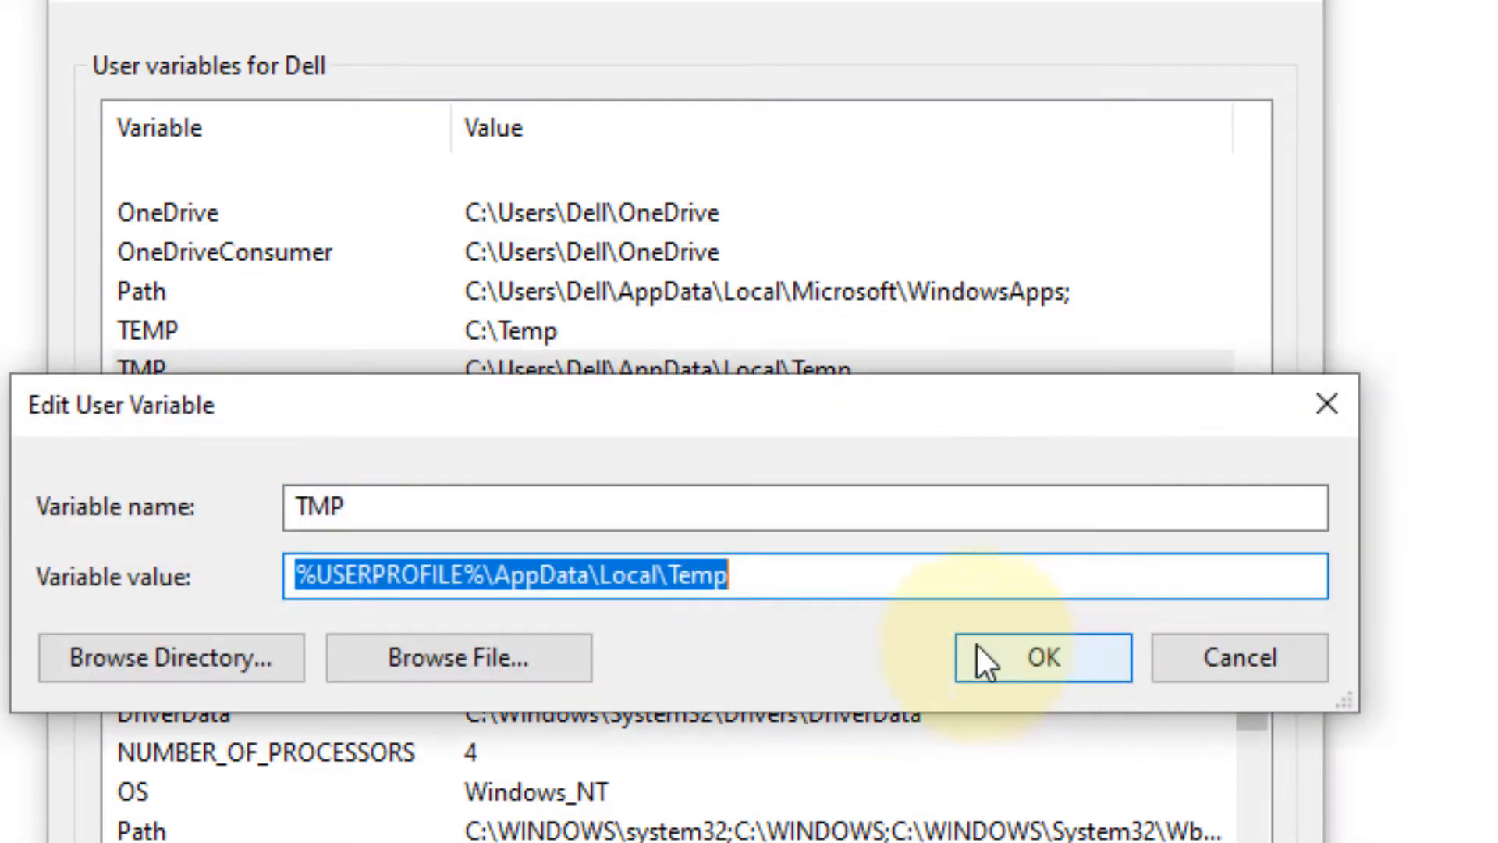
pyautogui.write('C:\\Temp')
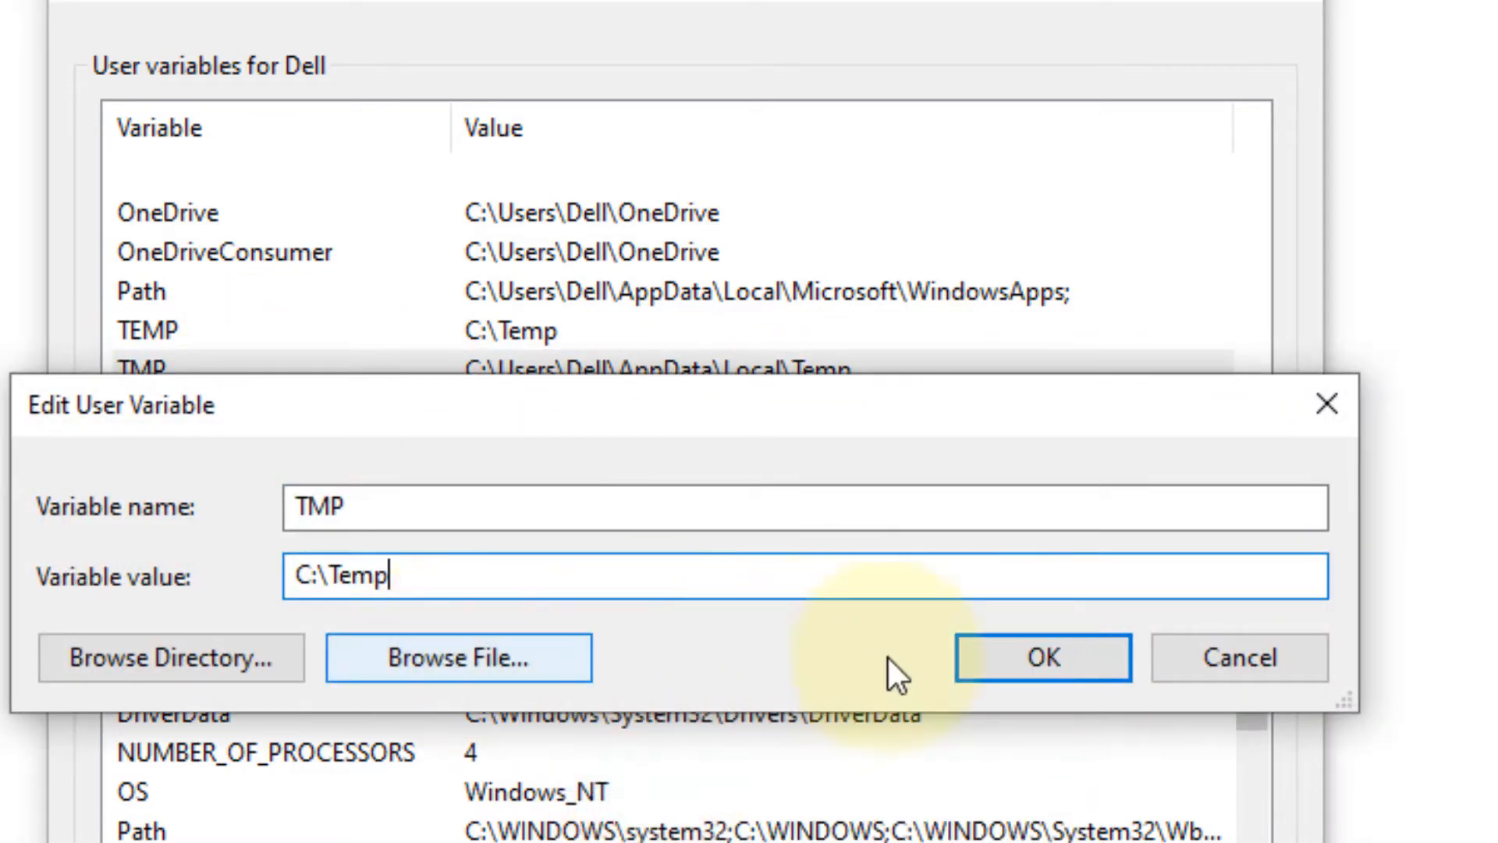
pyautogui.click(1040, 657)
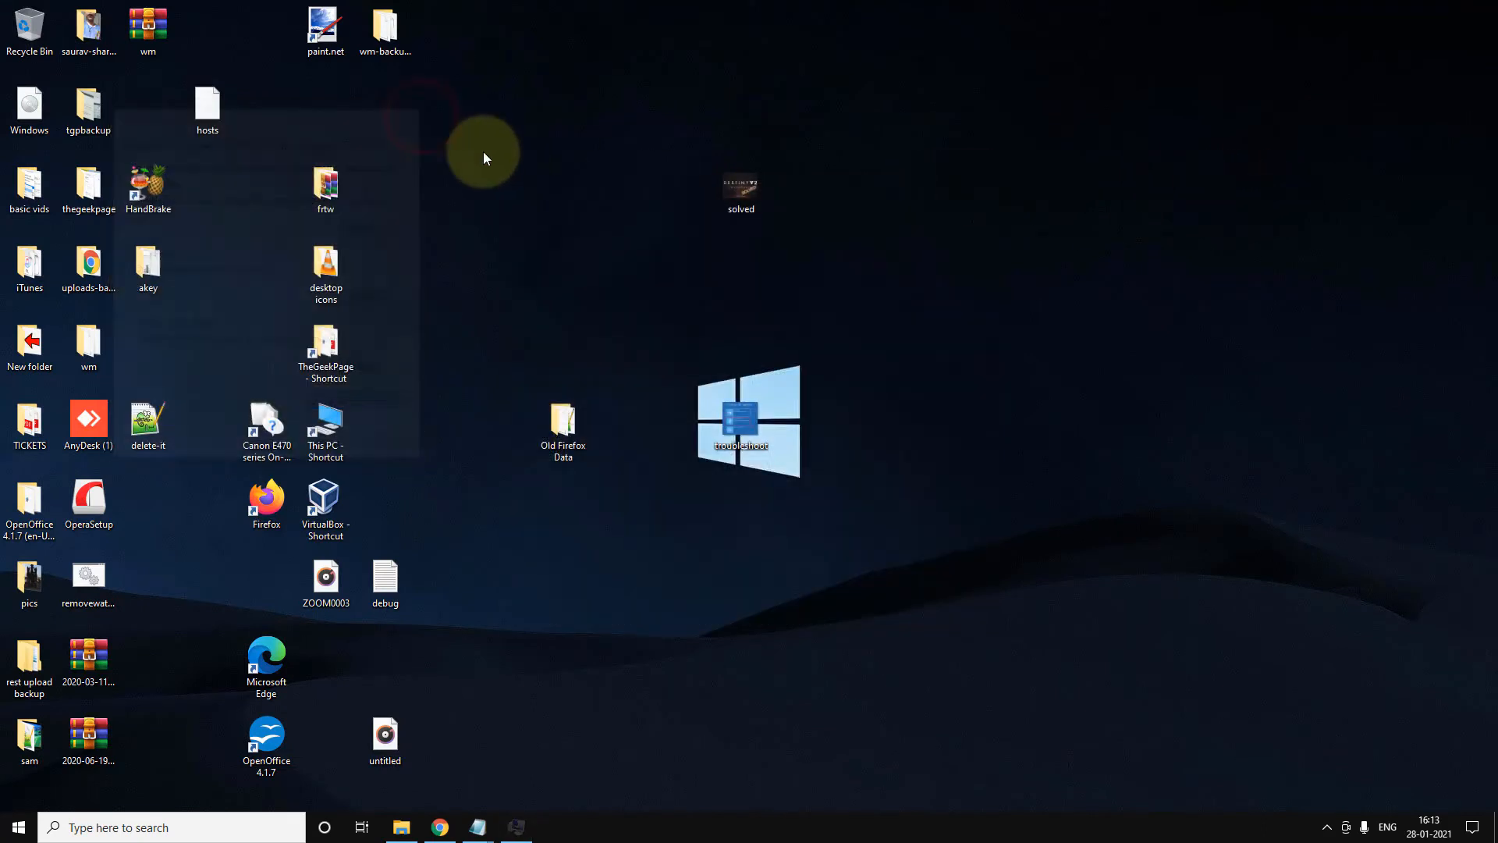
pyautogui.moveTo(516, 201)
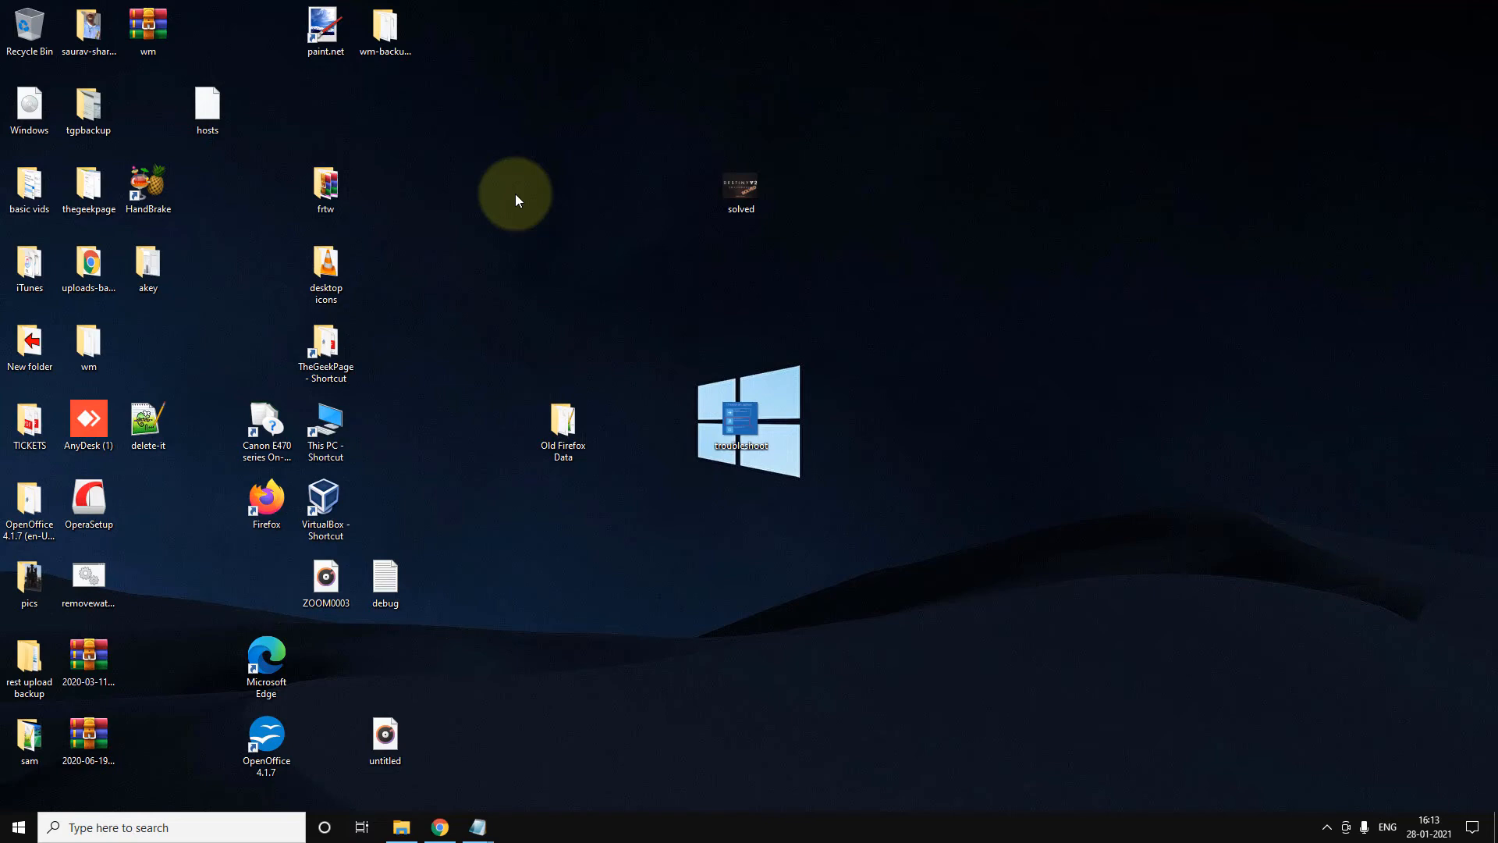
# Step: Bring up the Run dialog with Win+R
pyautogui.press('Win+r')
pyautogui.write('%temp%')
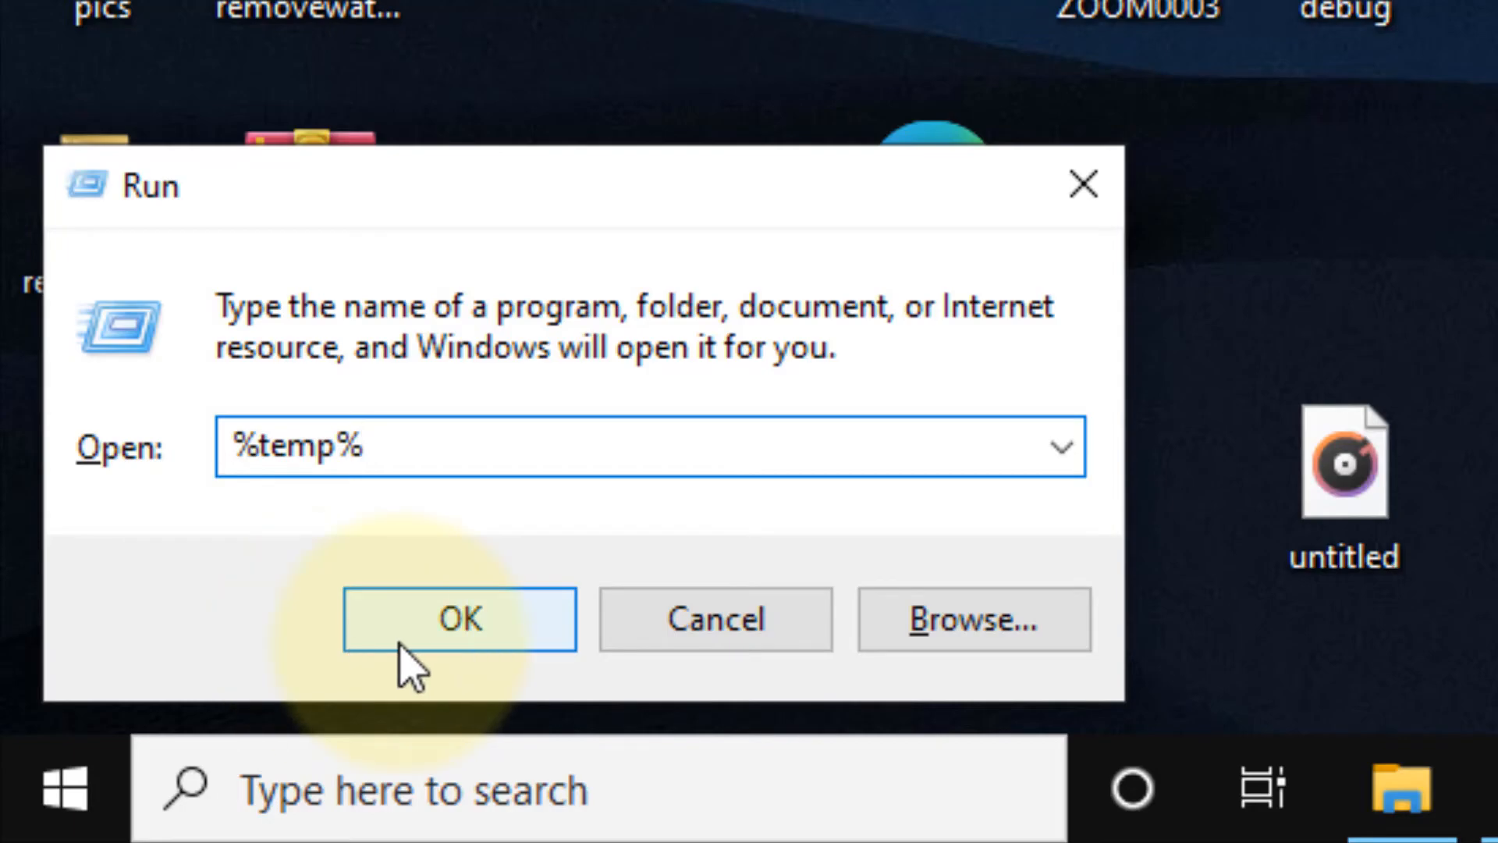
# Step: Run %temp%, go up to AppData\Local and edit the Temp folder's Security permissions
pyautogui.click(458, 618)
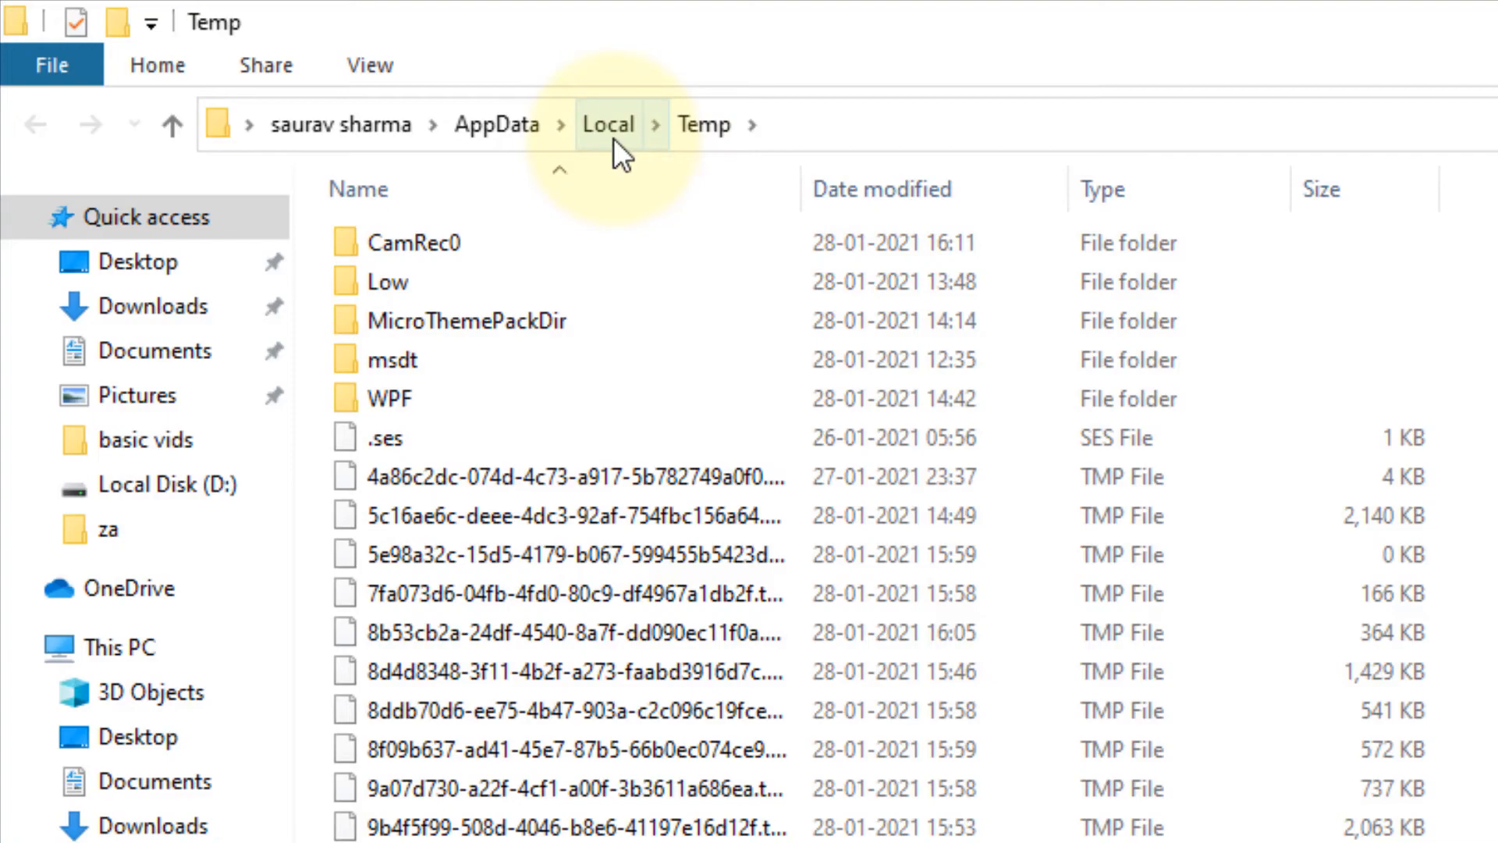
pyautogui.click(607, 124)
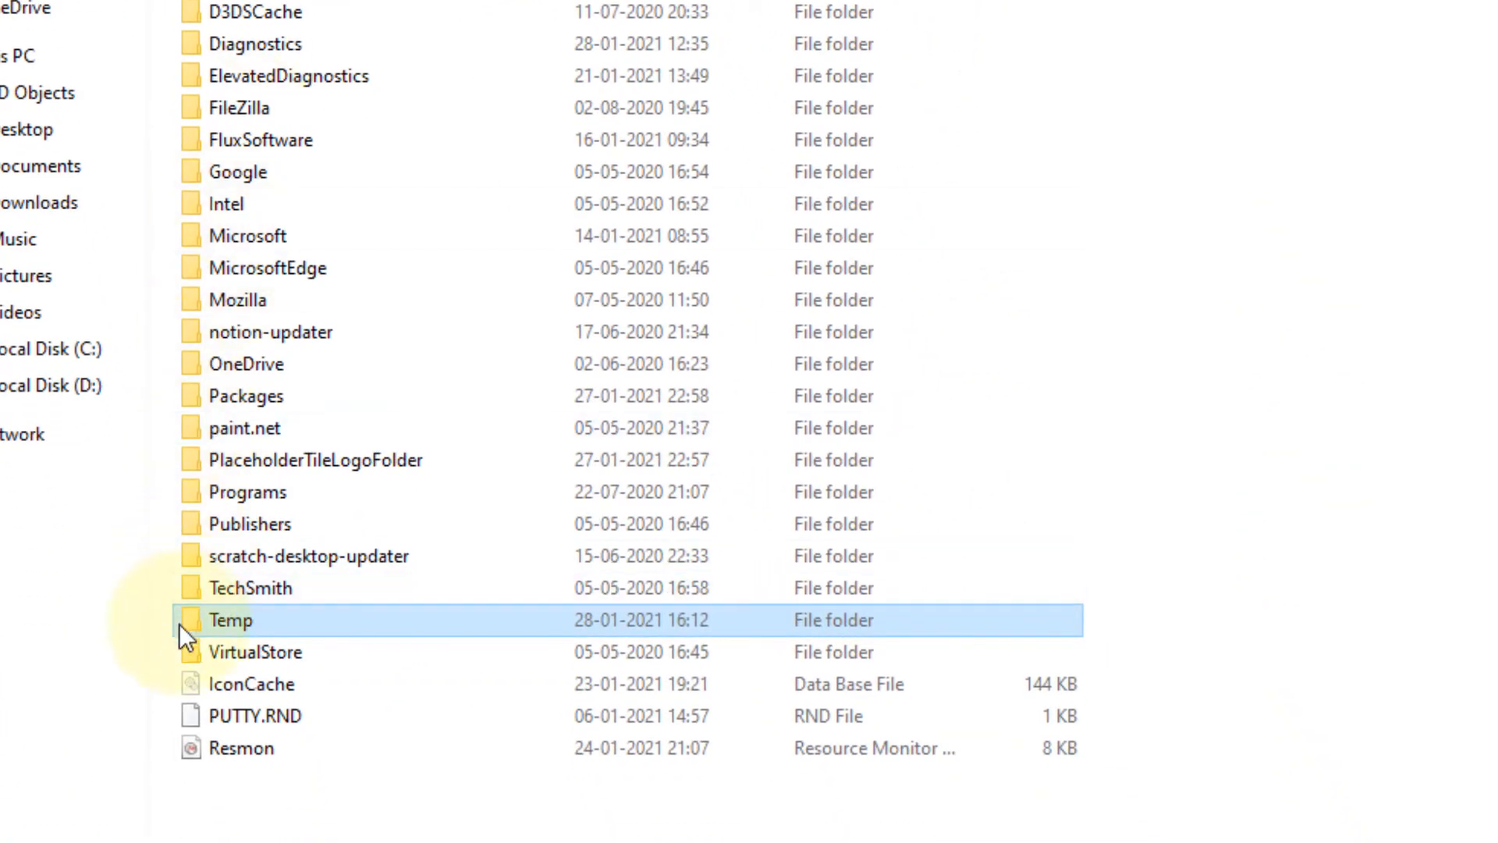
pyautogui.moveTo(268, 640)
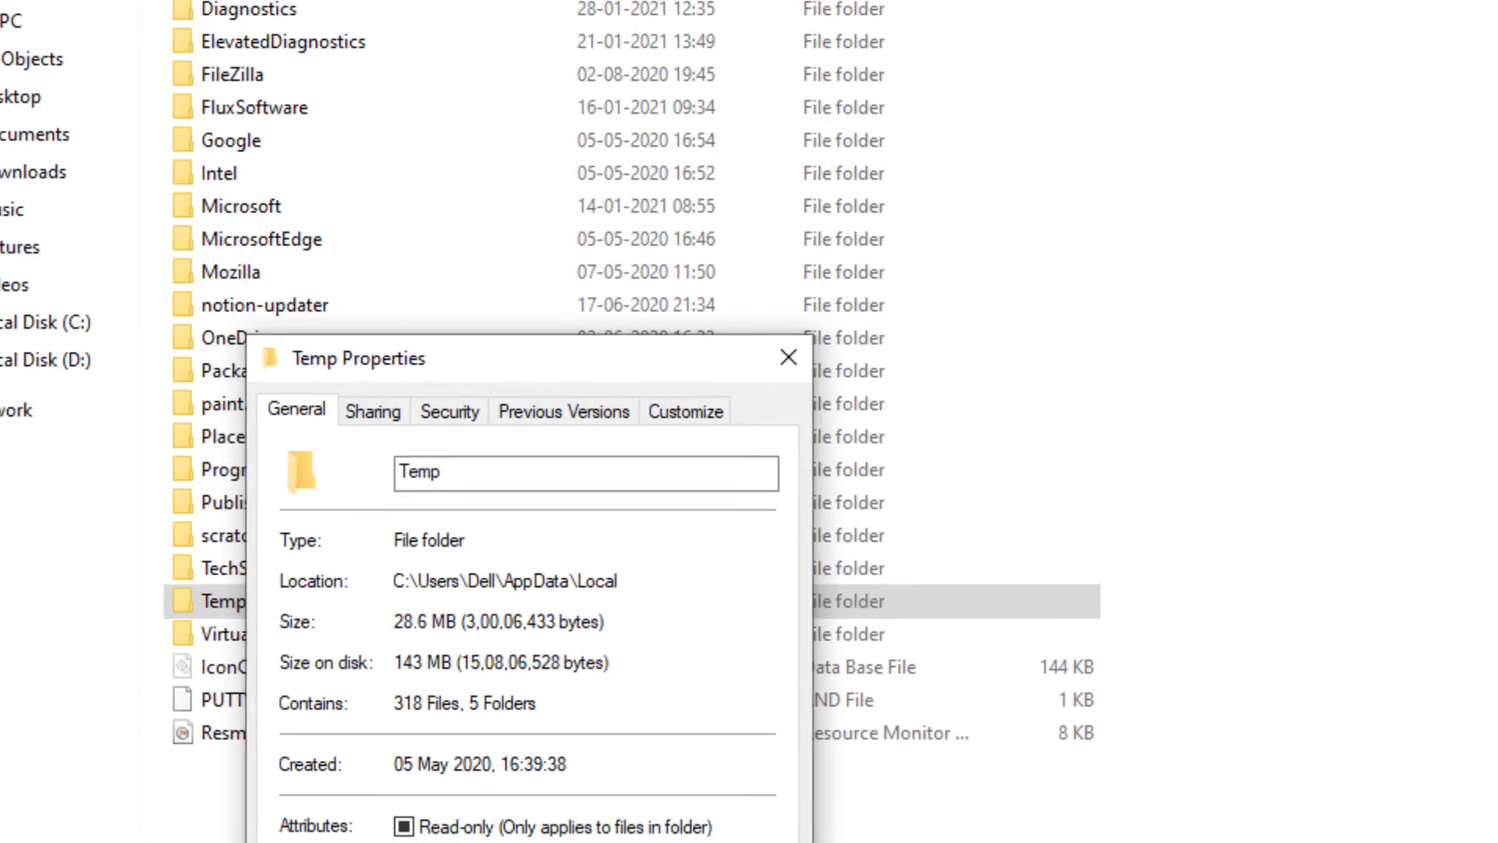
pyautogui.click(439, 133)
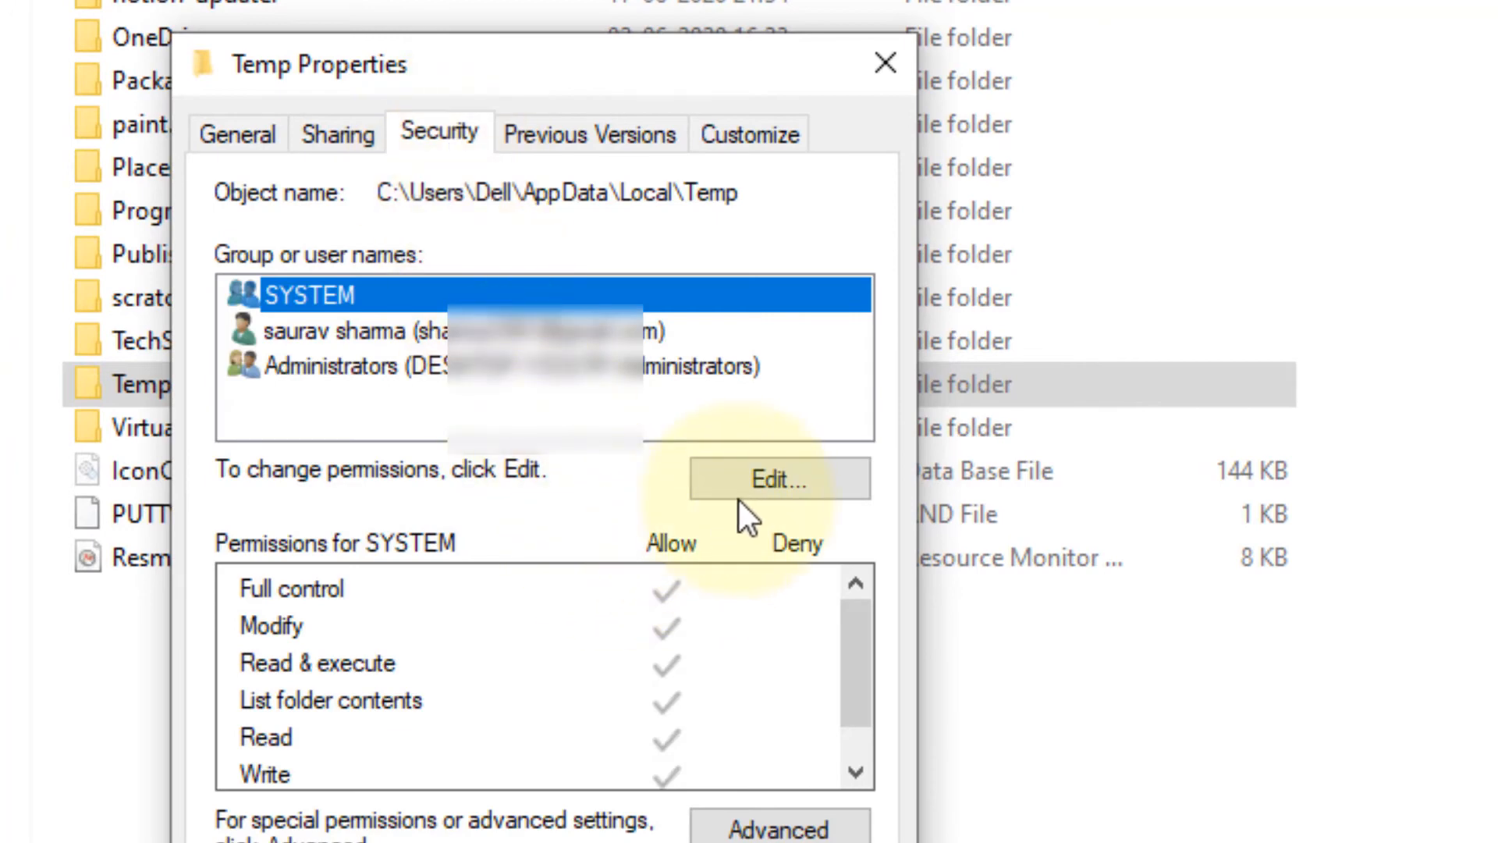
pyautogui.click(777, 478)
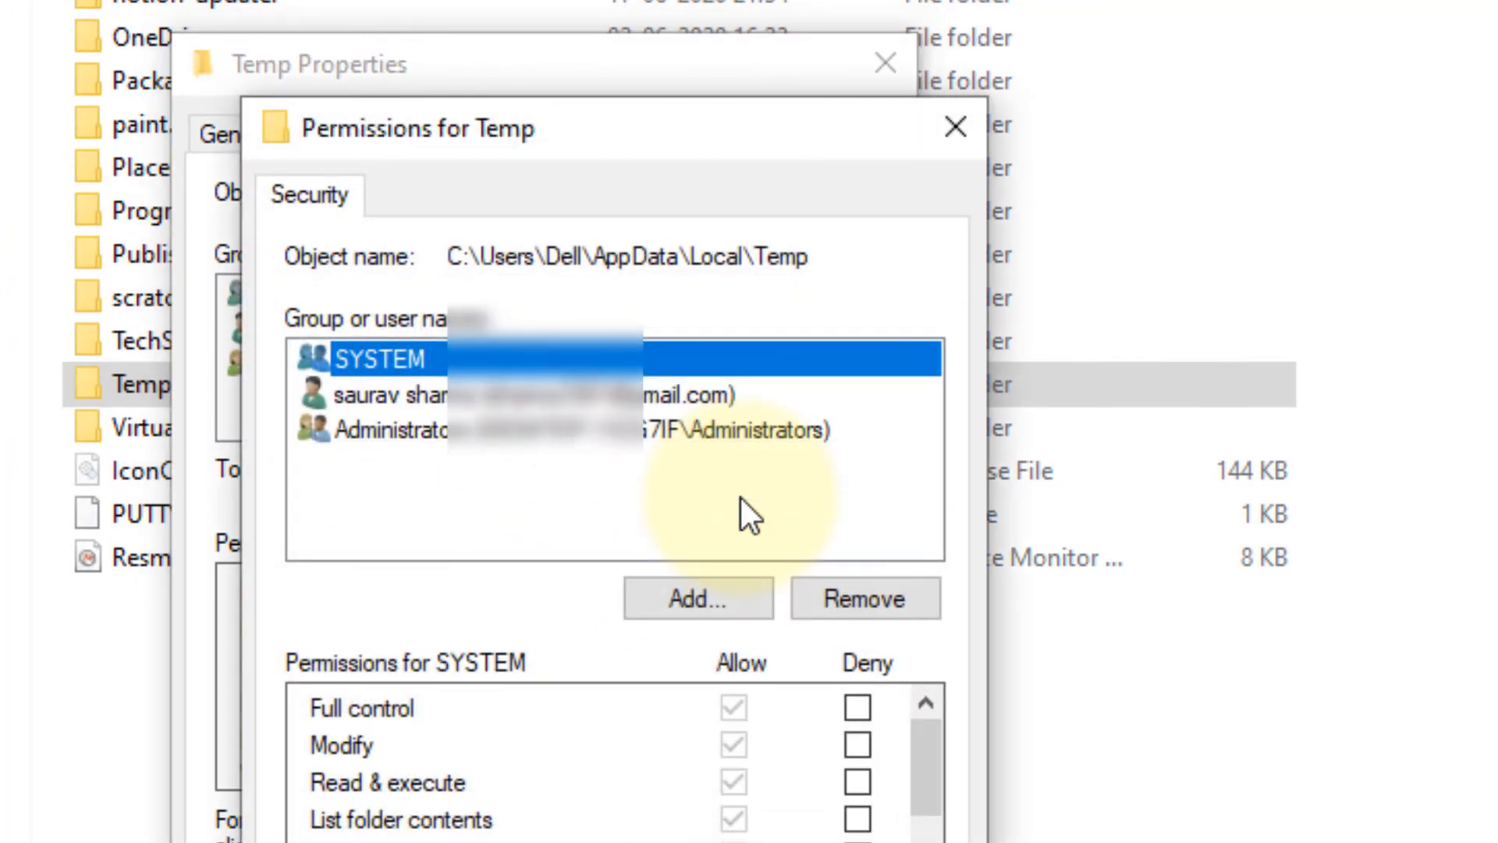
# Step: Add Everyone to the Temp folder's permission list via Check Names
pyautogui.click(698, 599)
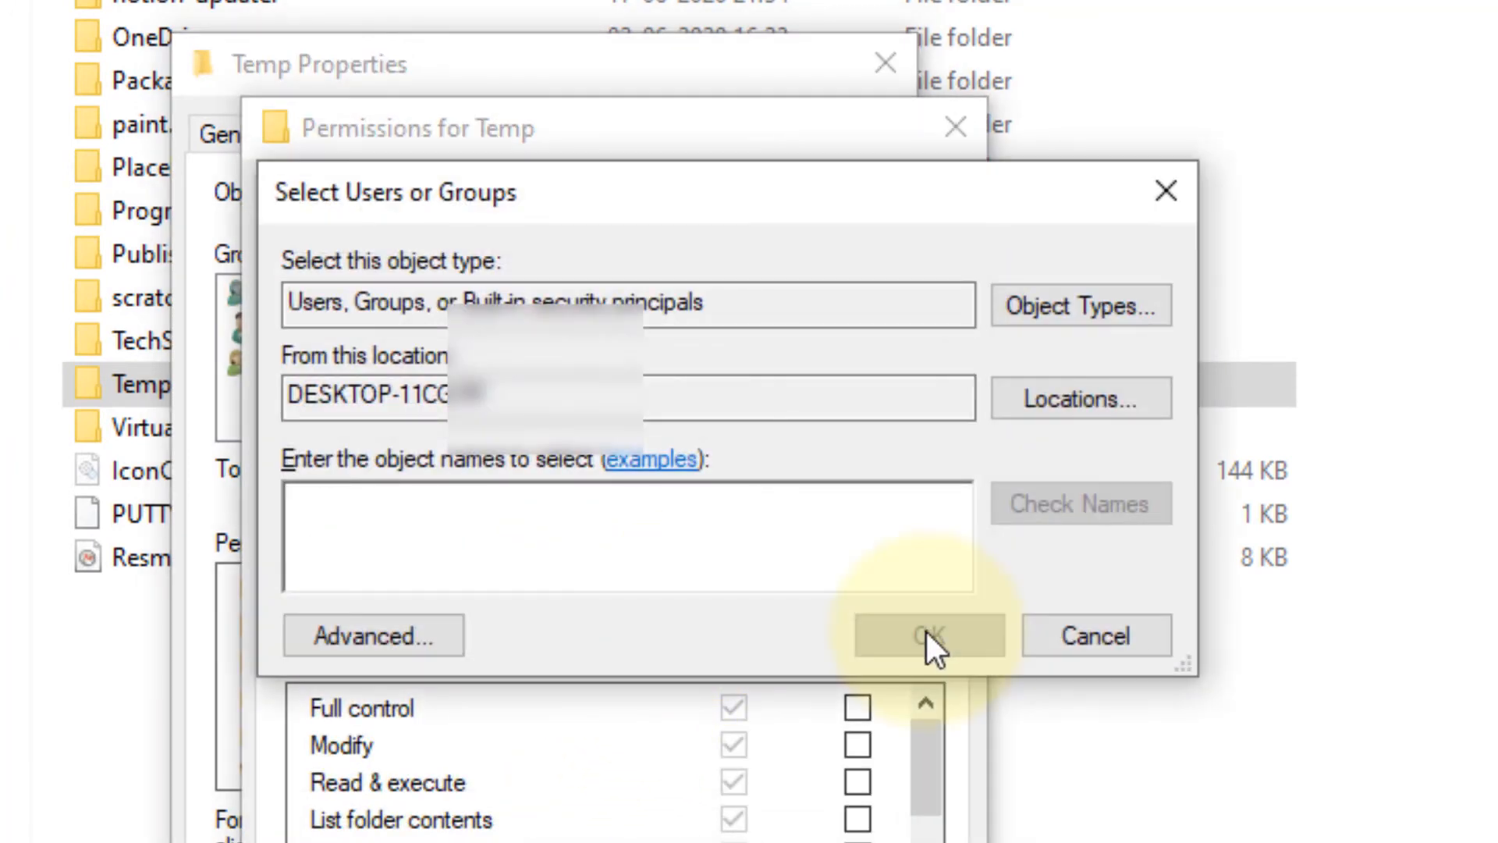
pyautogui.write('Everyone')
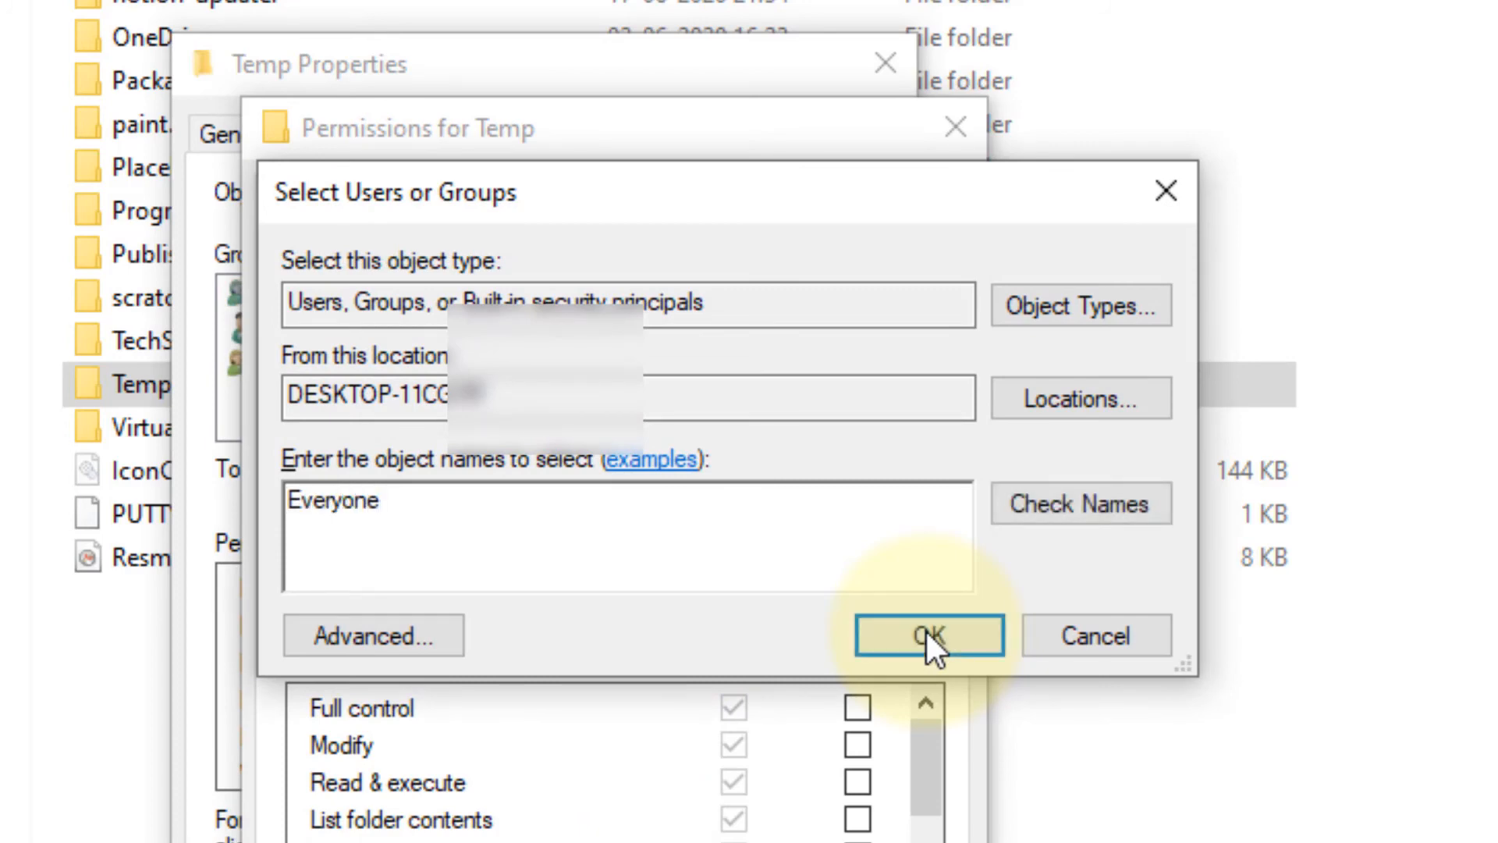
pyautogui.click(1080, 503)
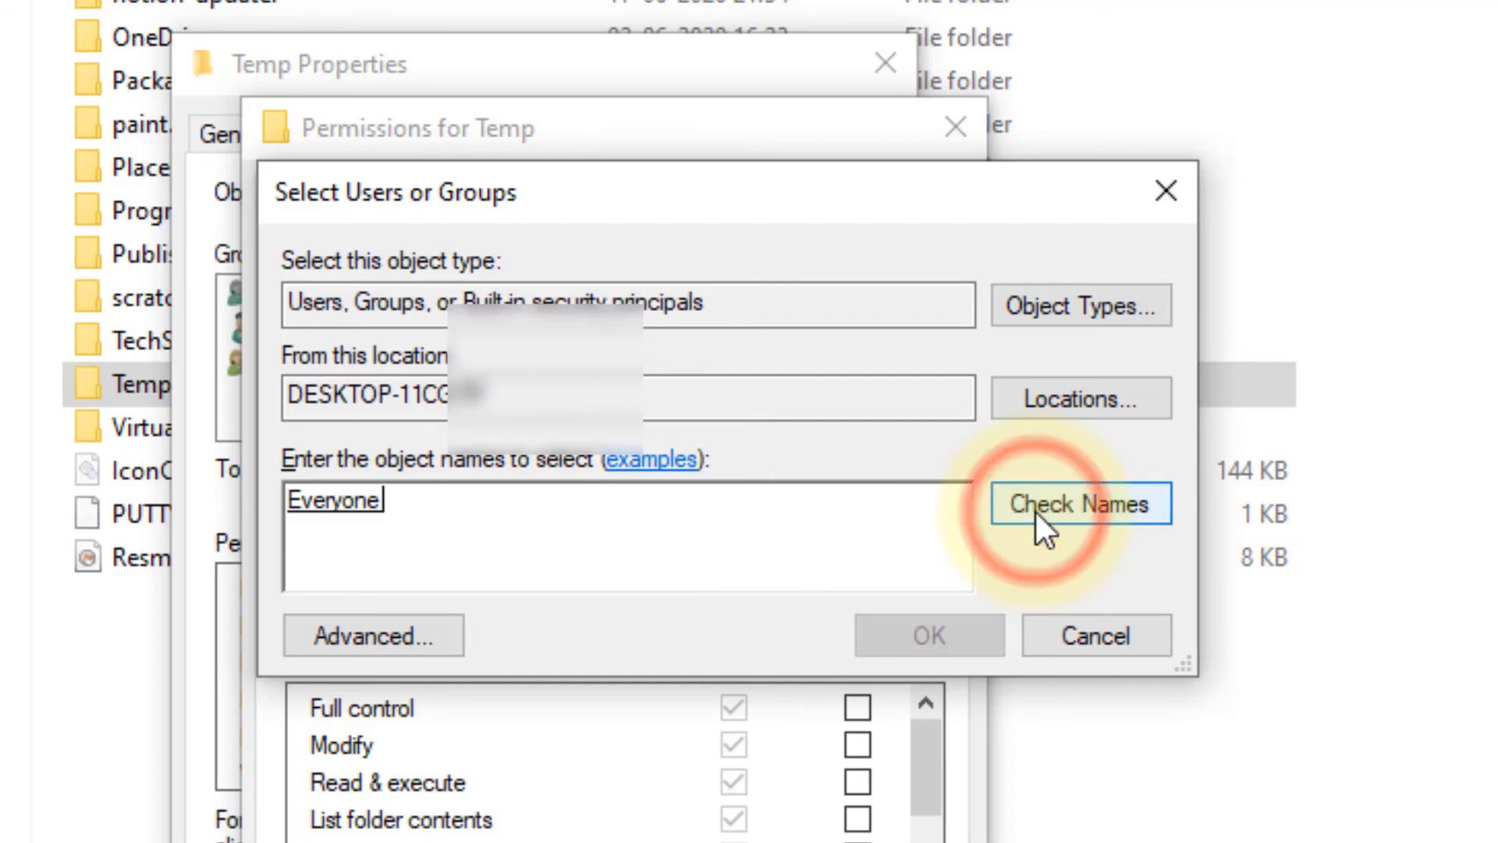
pyautogui.click(1080, 503)
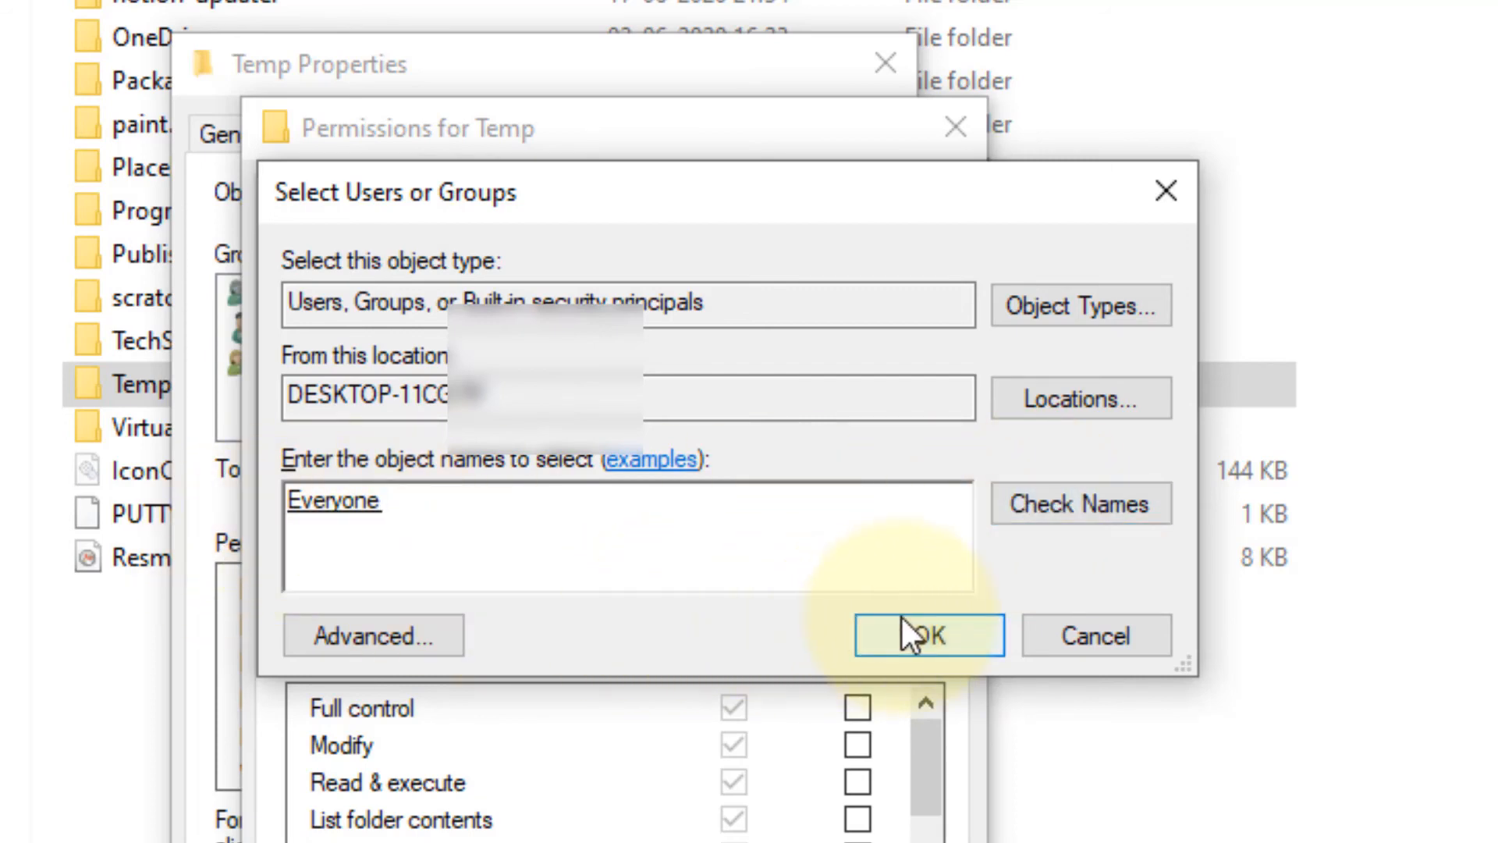
pyautogui.click(927, 634)
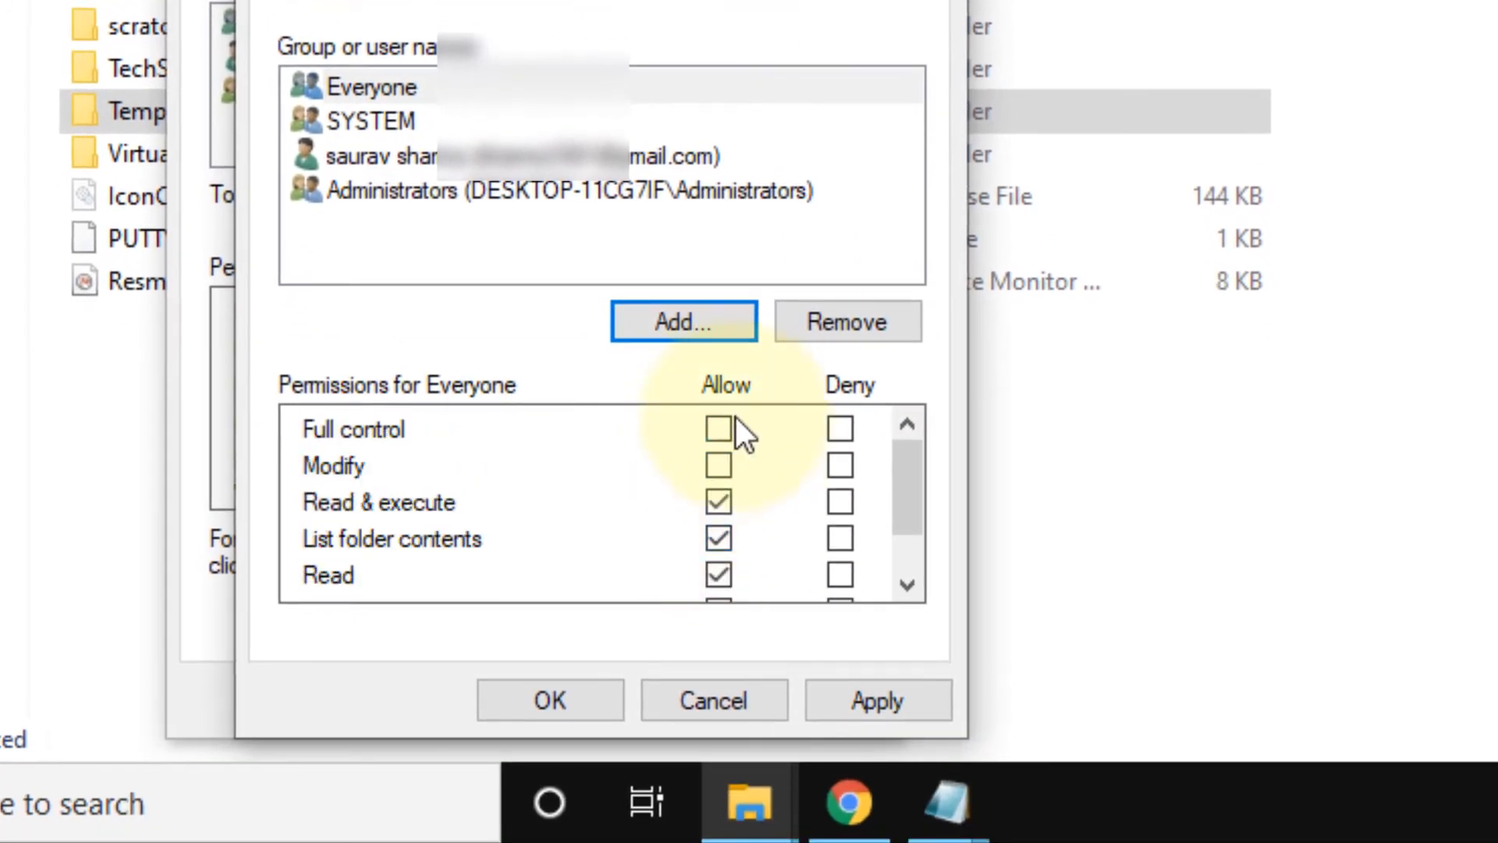
# Step: Allow Full control for Everyone and apply the permission changes
pyautogui.click(717, 429)
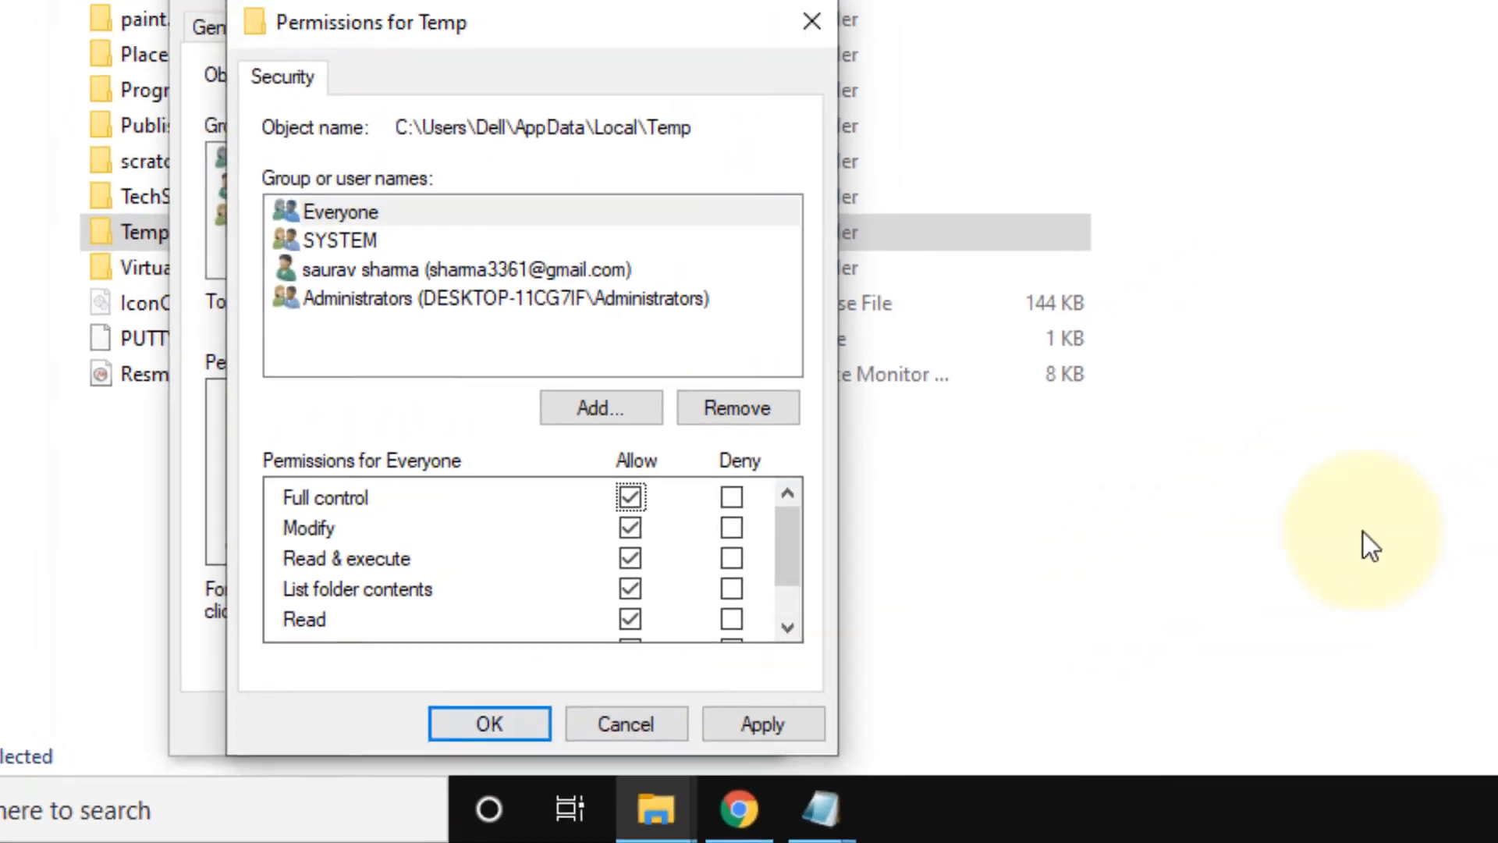
pyautogui.click(489, 724)
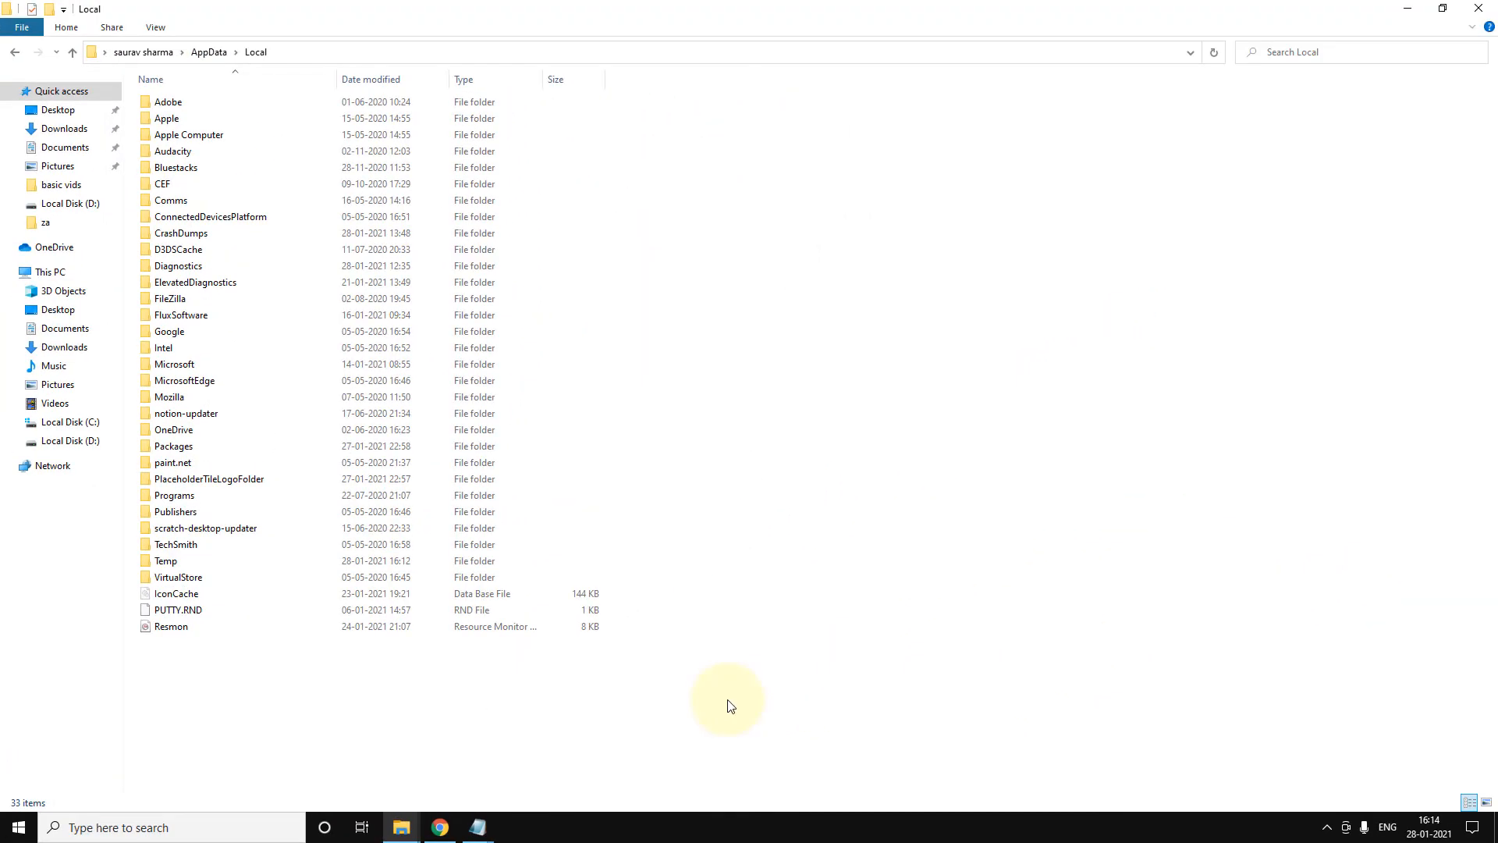